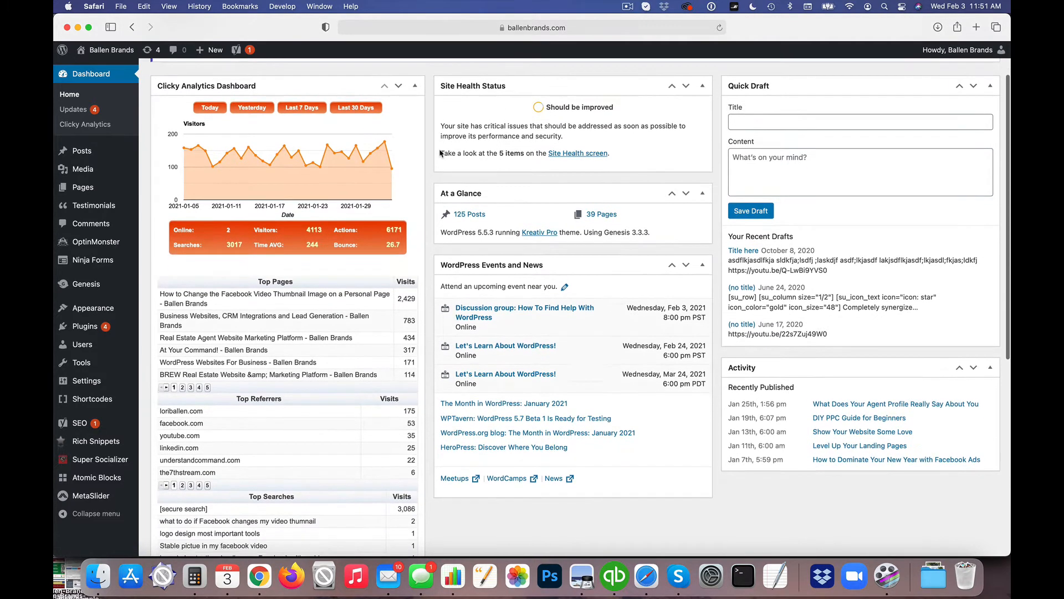
Step: Open Site Health from the dashboard widget and review its critical issue and four recommendations
scroll("down", 3)
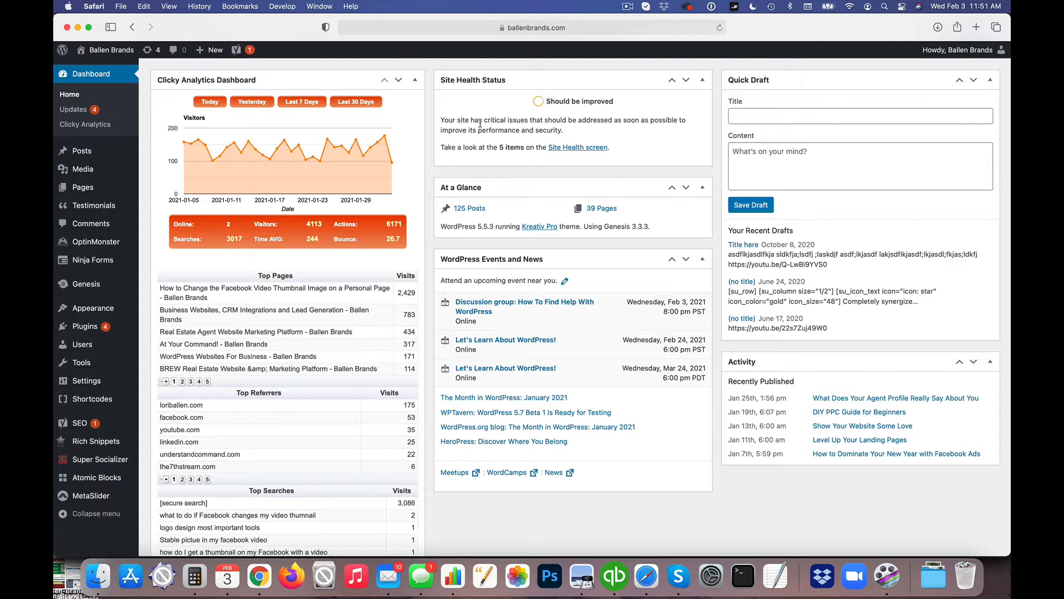
left_click_drag(442, 120, 612, 121)
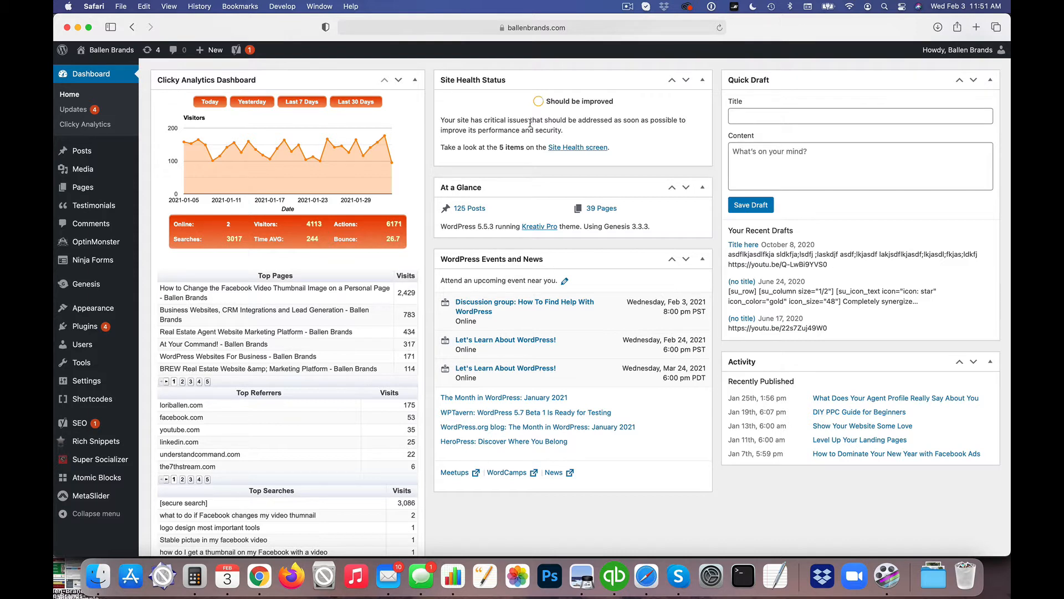
scroll("down", 3)
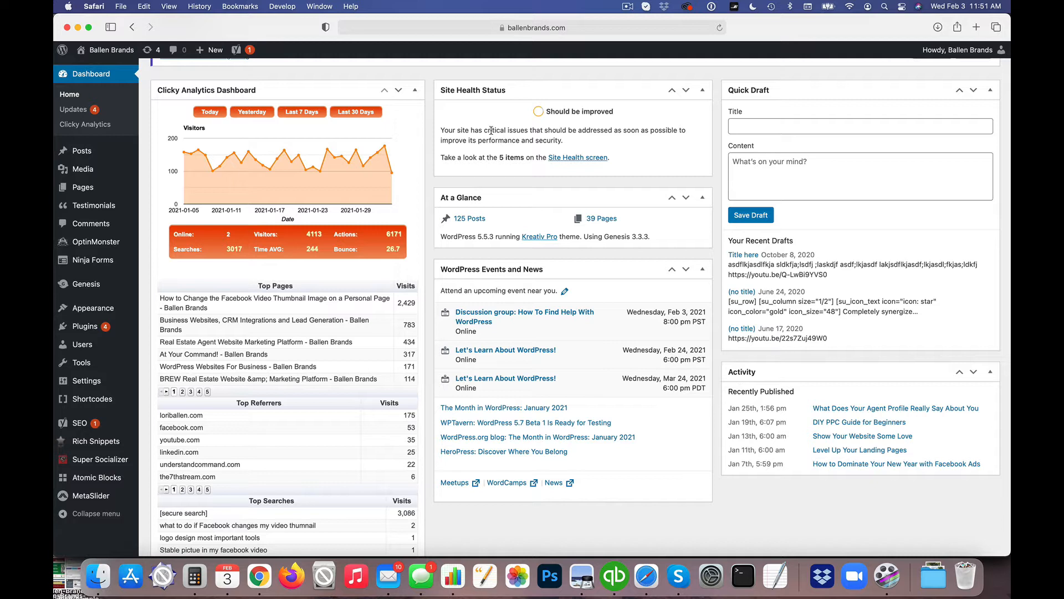
mouse_move(502, 139)
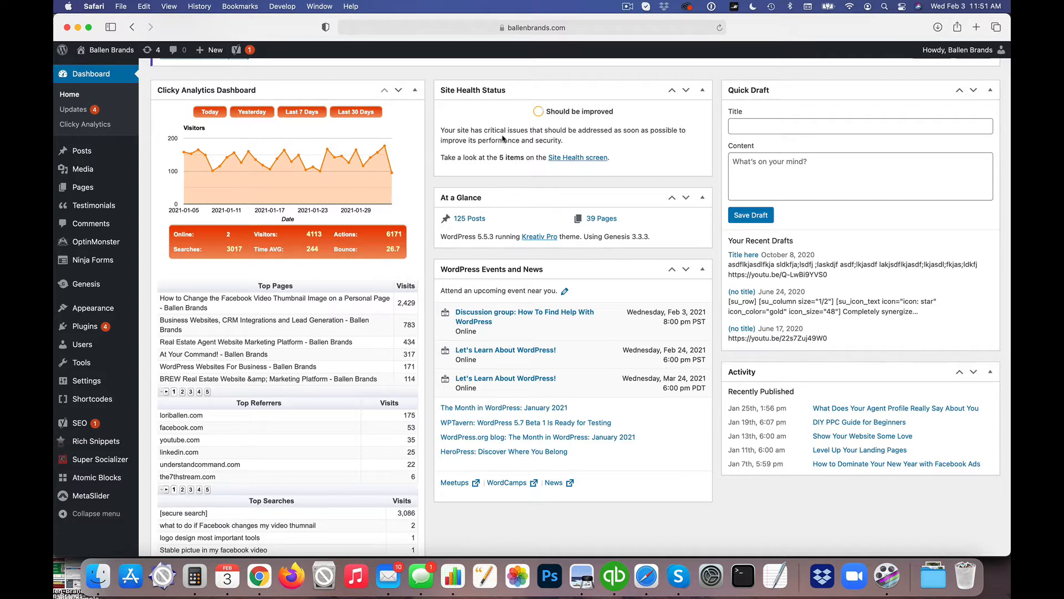
mouse_move(463, 109)
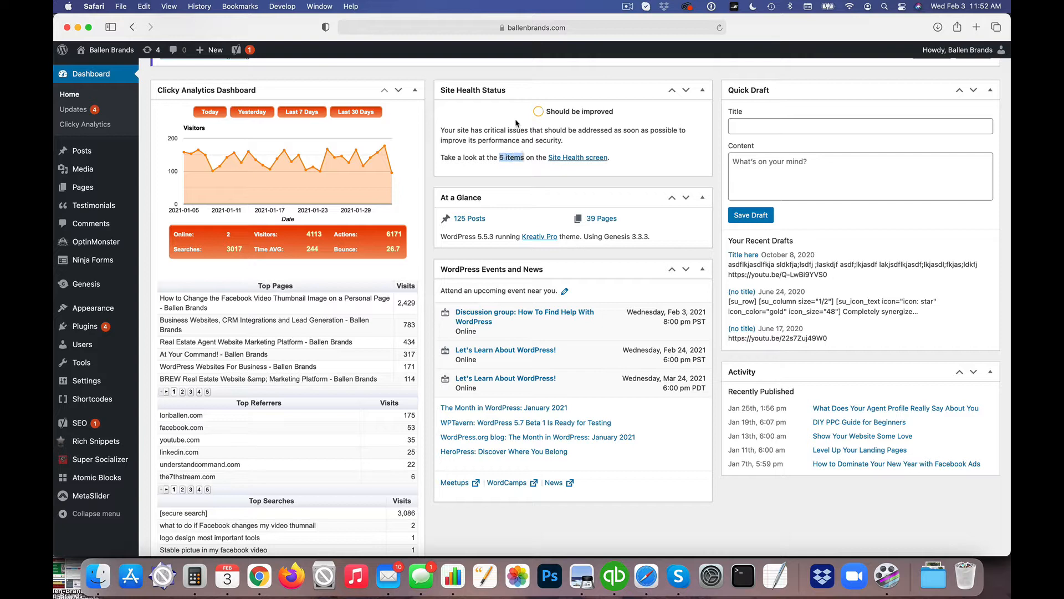
mouse_move(494, 130)
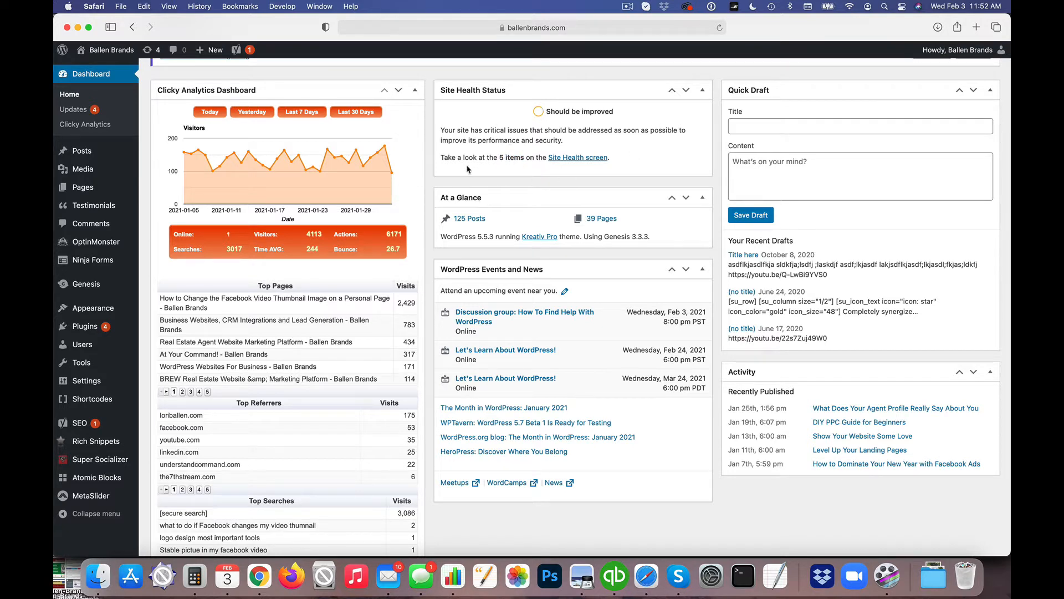
mouse_move(496, 160)
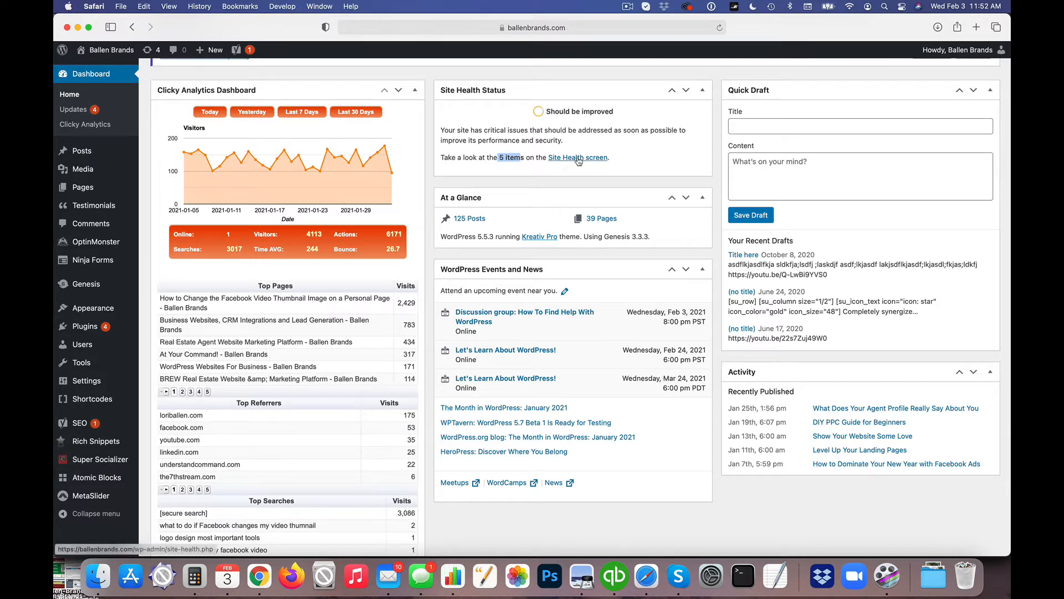
left_click(577, 156)
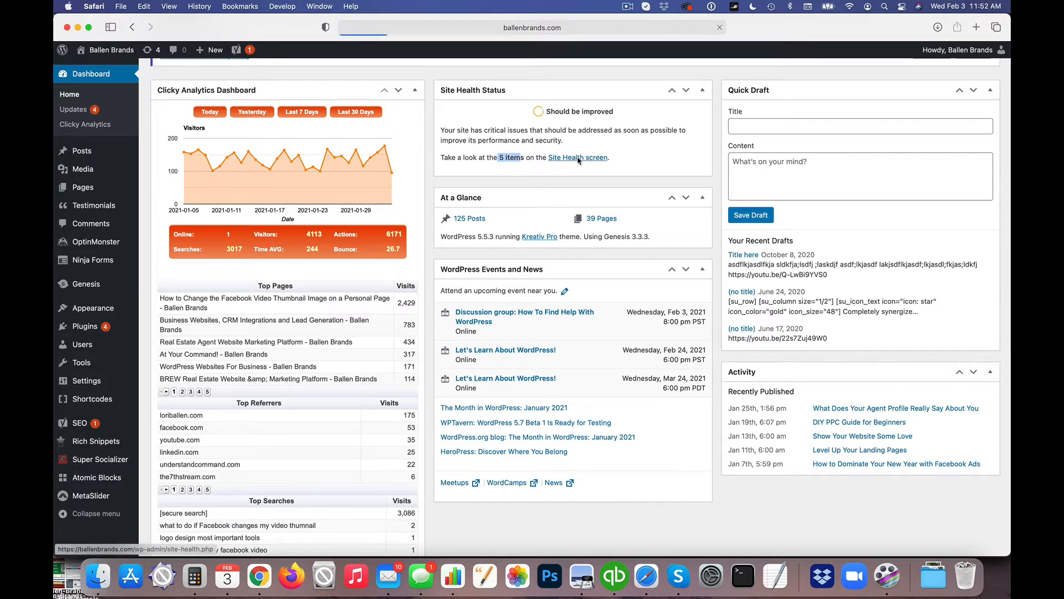
left_click(577, 157)
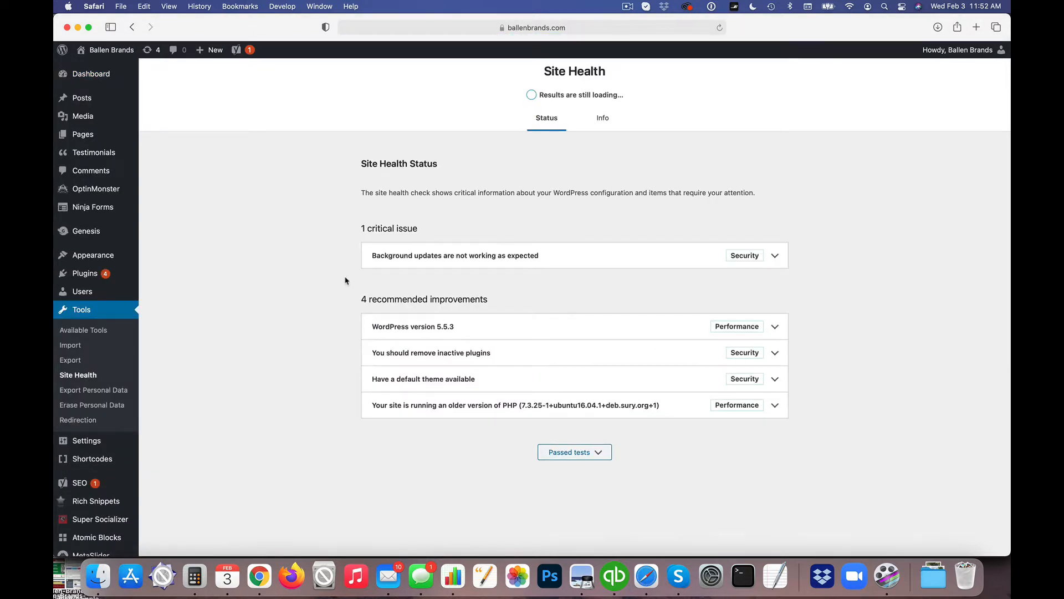
scroll("down", 3)
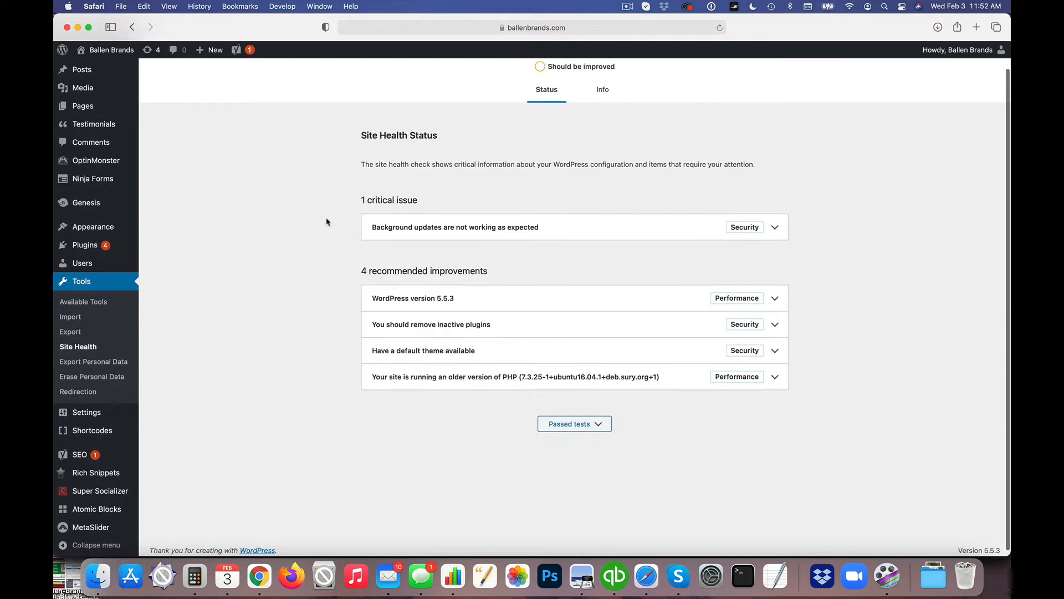
scroll("down", 3)
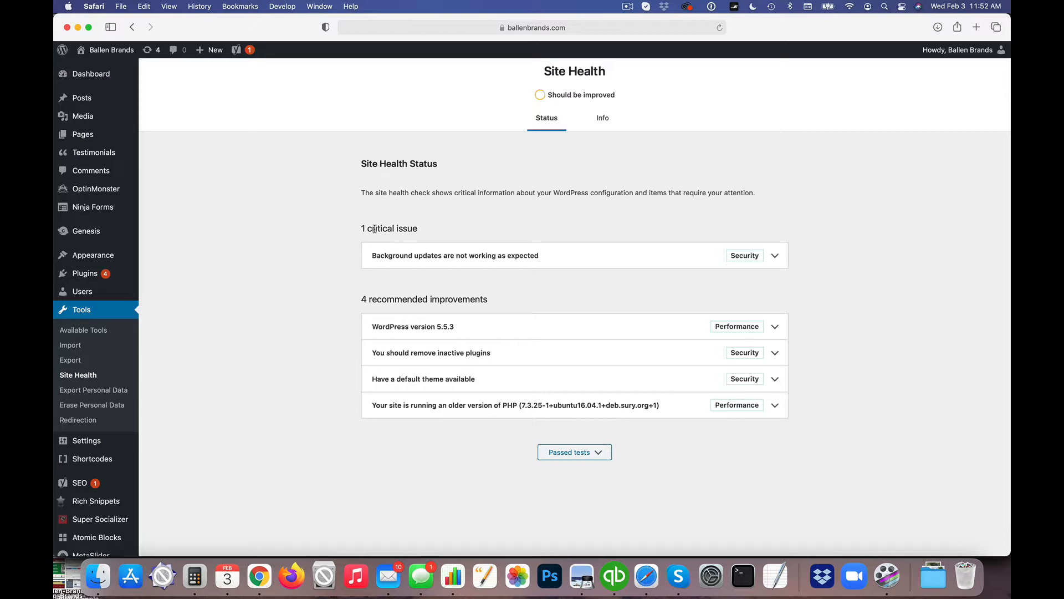
mouse_move(489, 305)
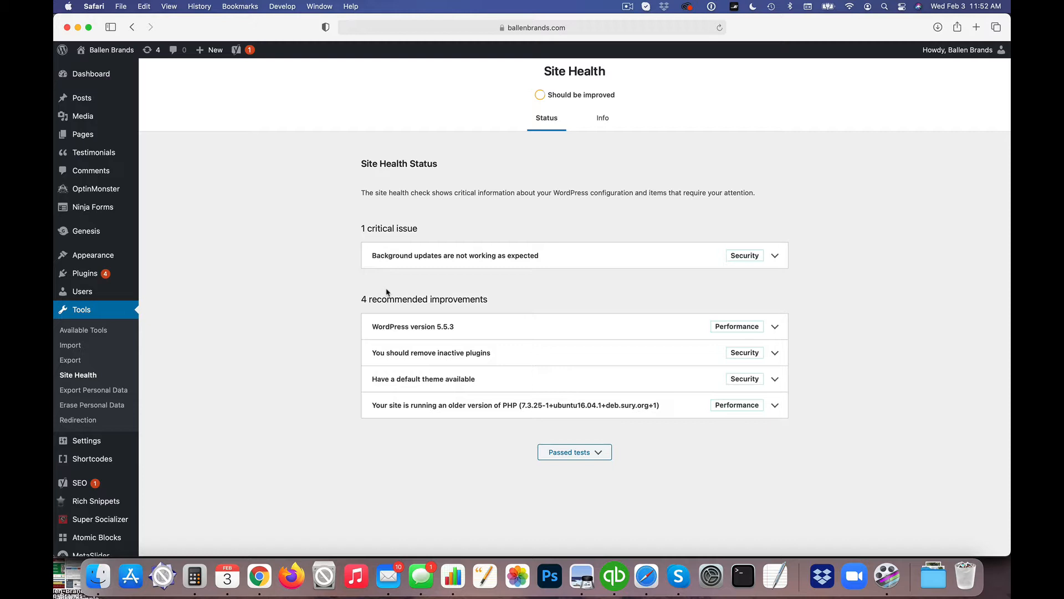
mouse_move(502, 233)
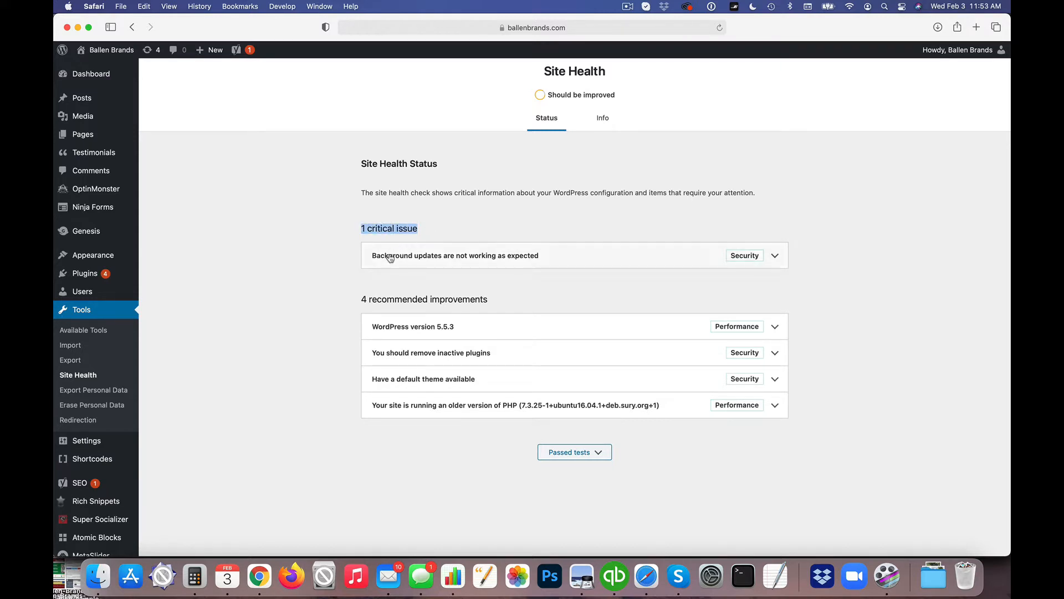
mouse_move(670, 274)
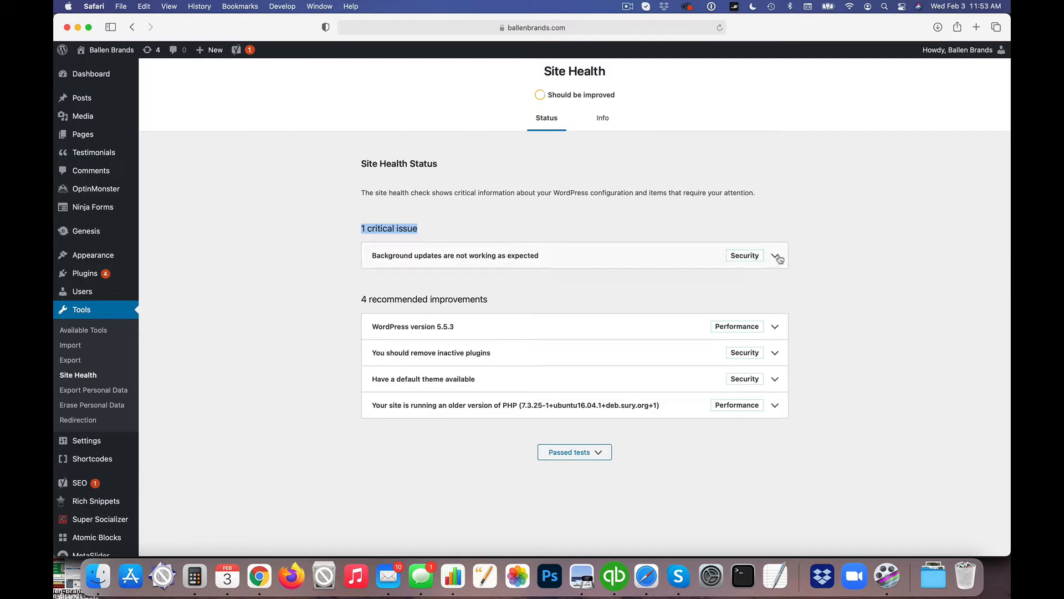
mouse_move(738, 264)
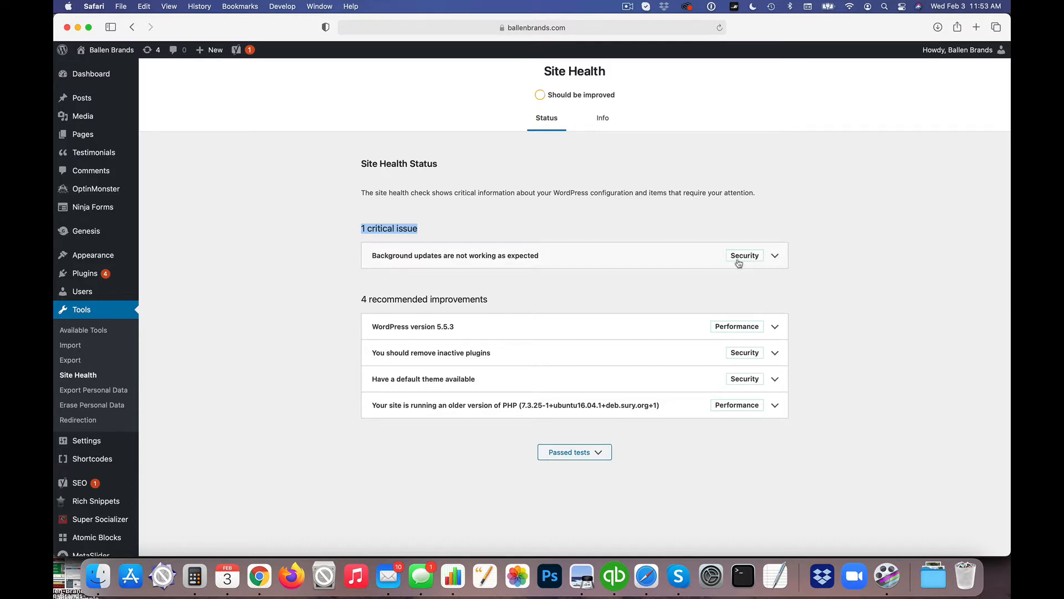
mouse_move(805, 224)
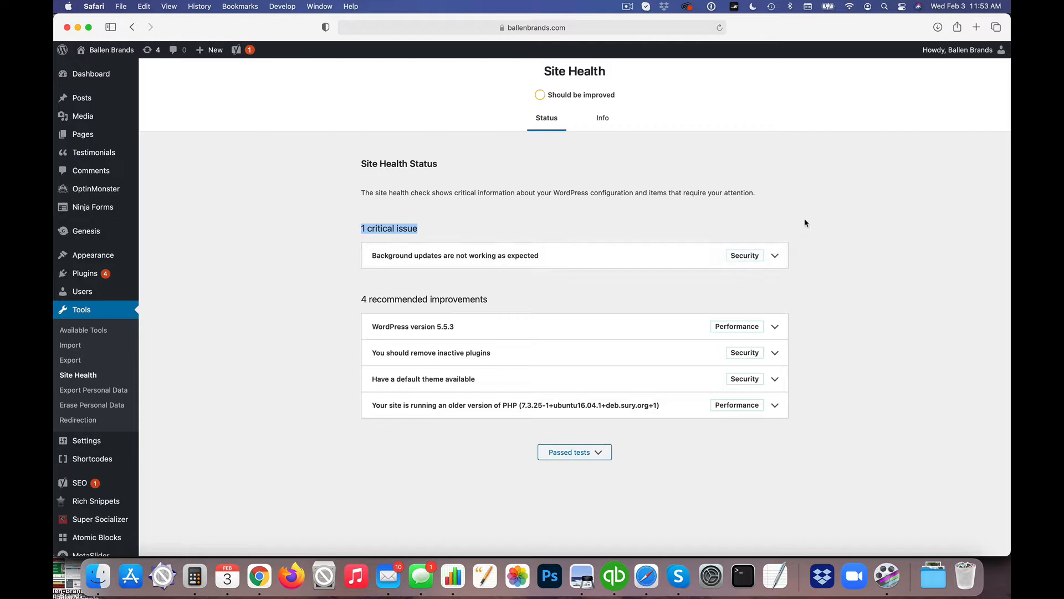
left_click(775, 255)
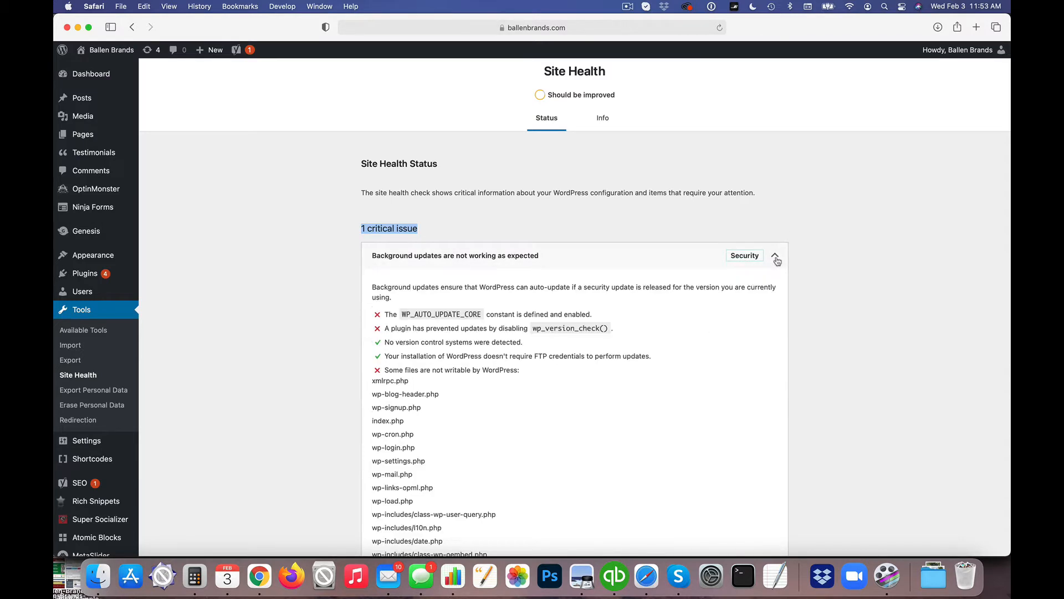
scroll("down", 3)
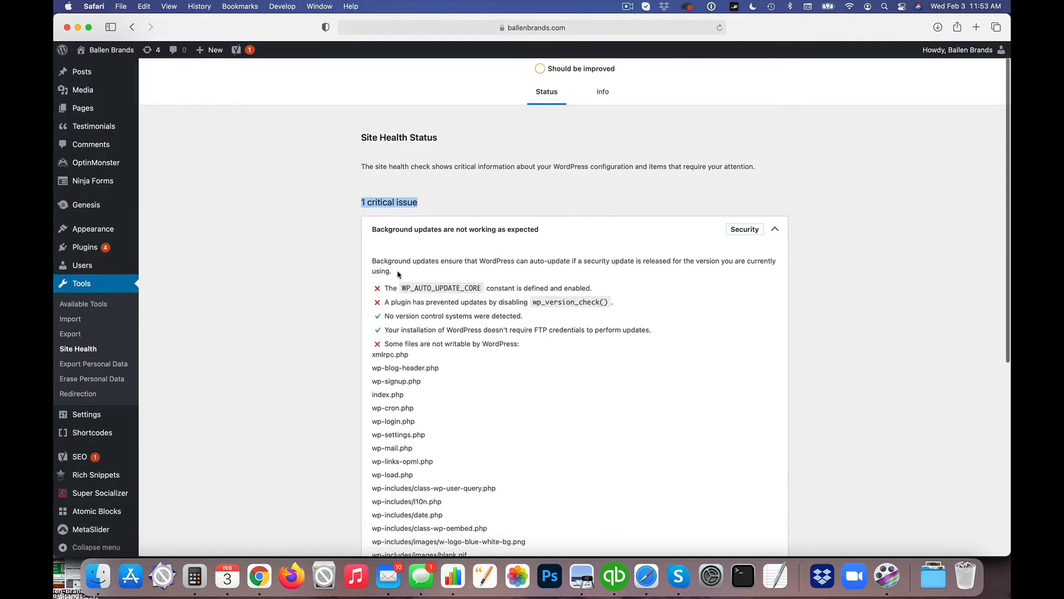
left_click_drag(371, 261, 511, 260)
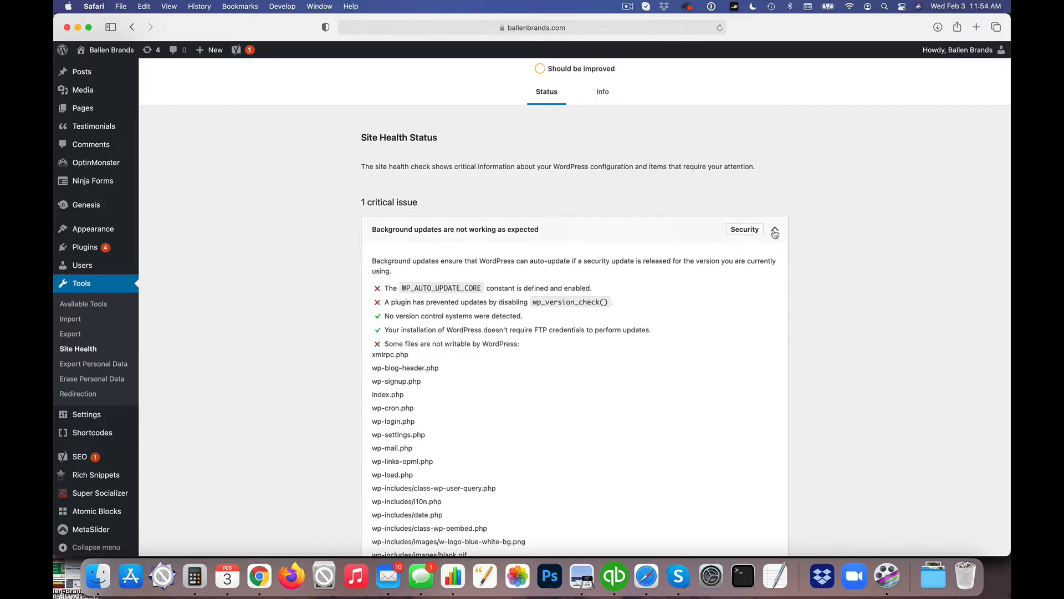
left_click(774, 229)
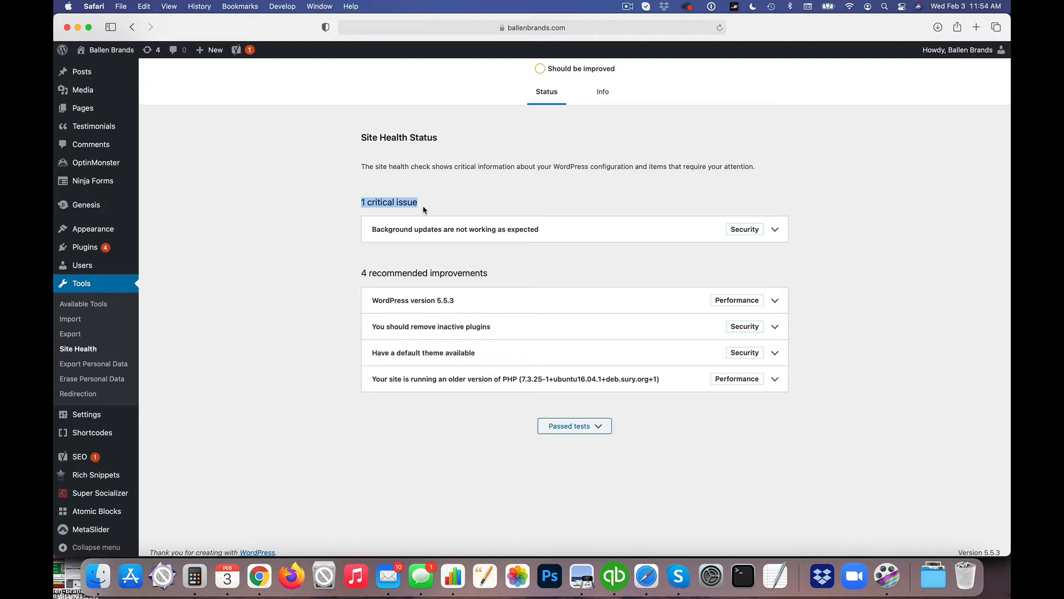
mouse_move(443, 195)
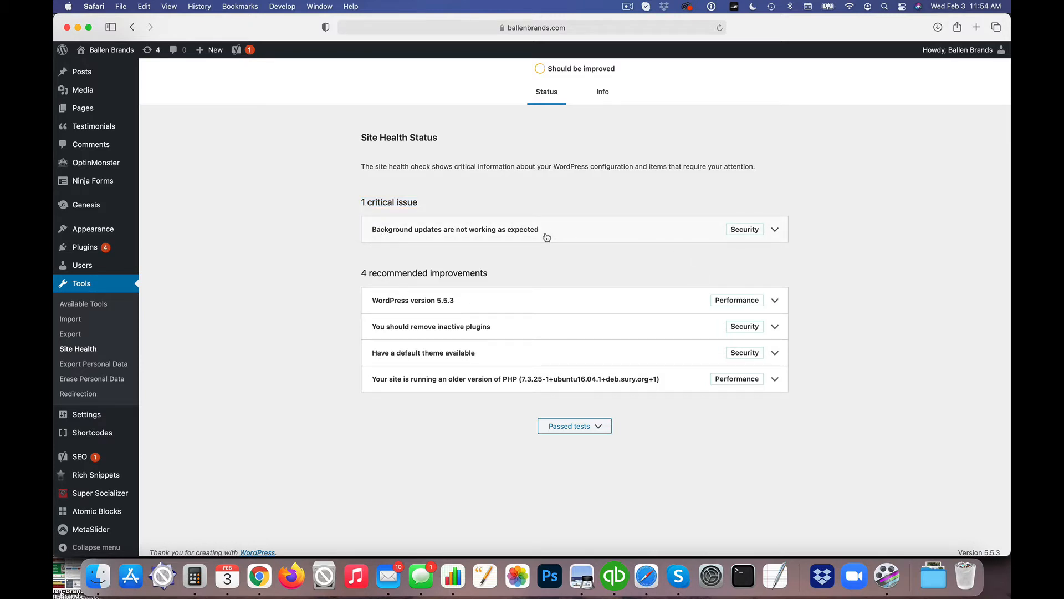
mouse_move(798, 240)
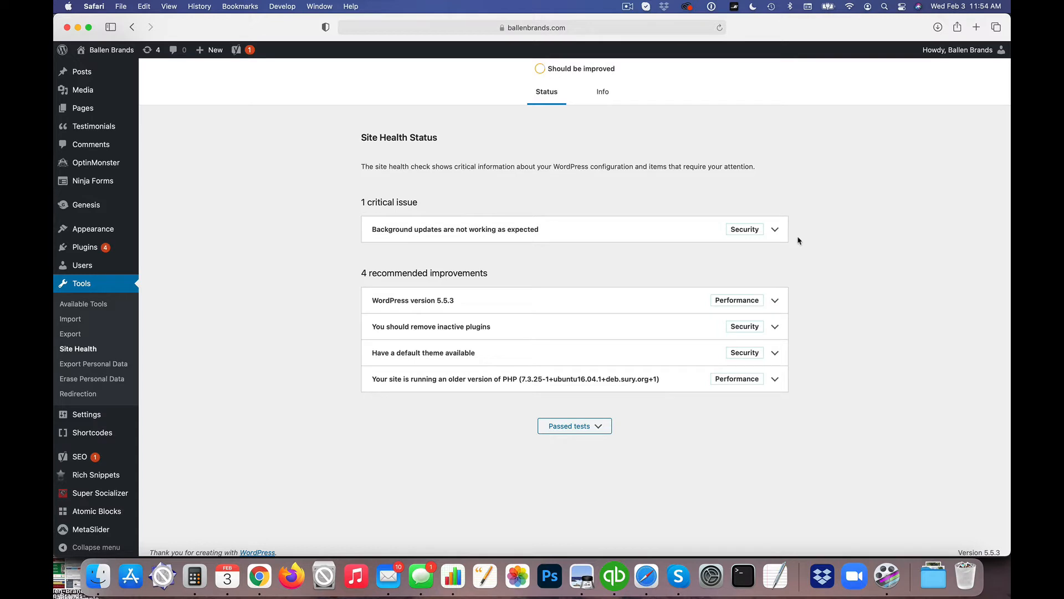
scroll("down", 3)
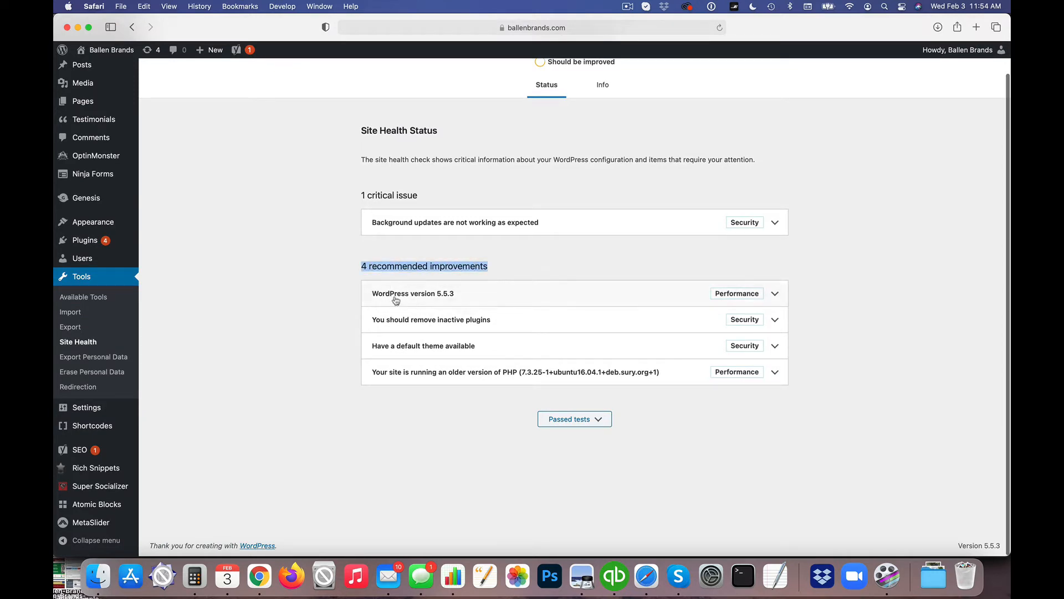
mouse_move(429, 300)
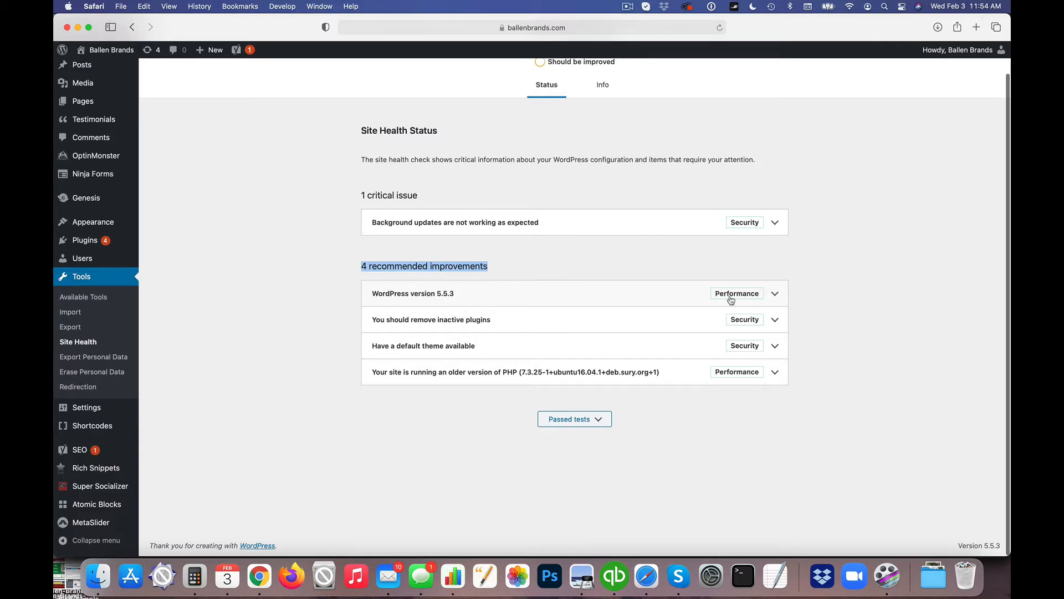
mouse_move(680, 295)
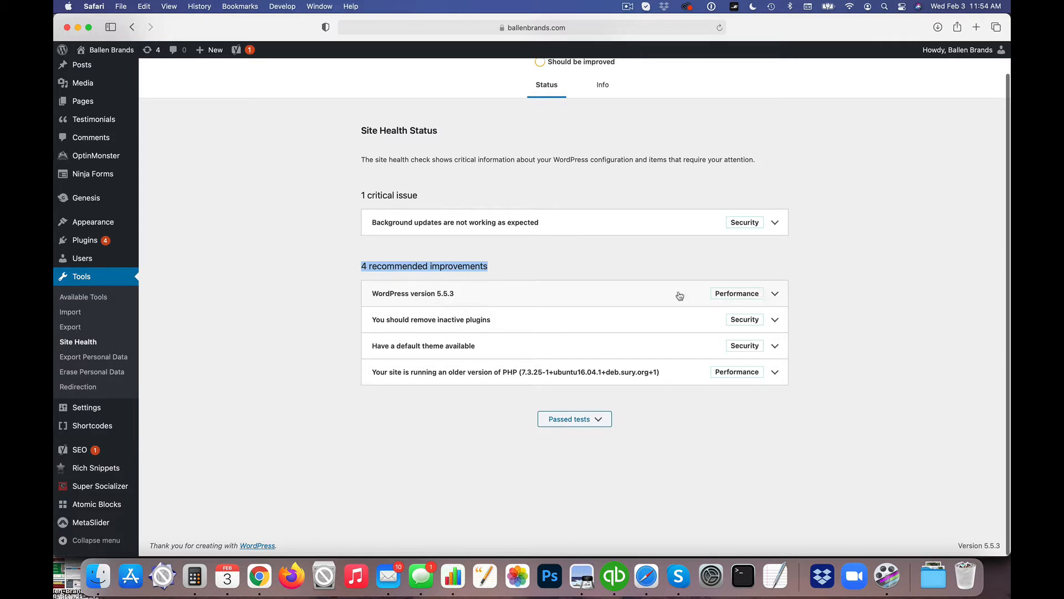
left_click(774, 294)
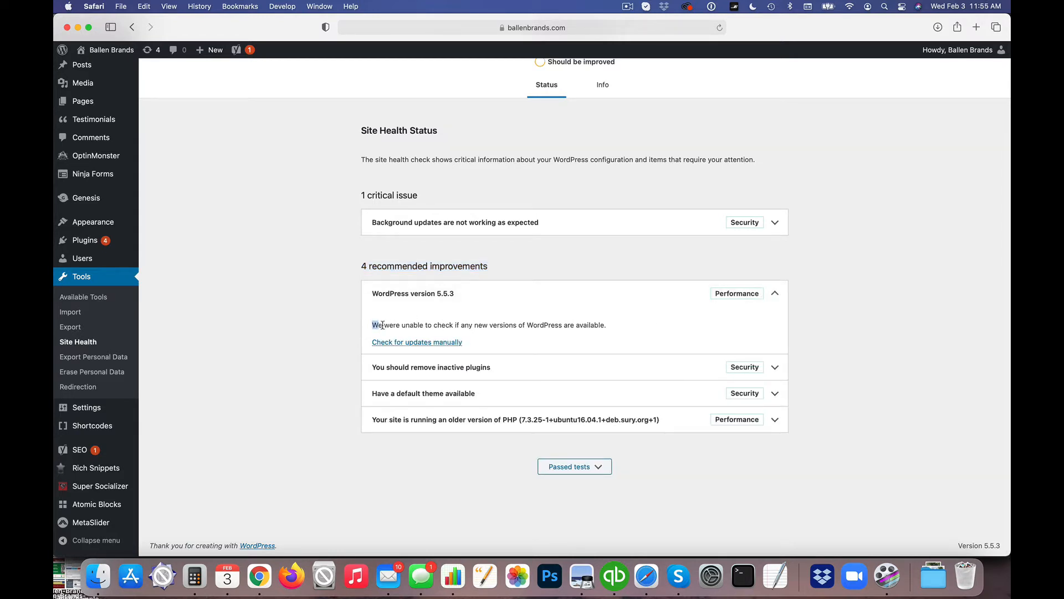
left_click_drag(372, 325, 423, 324)
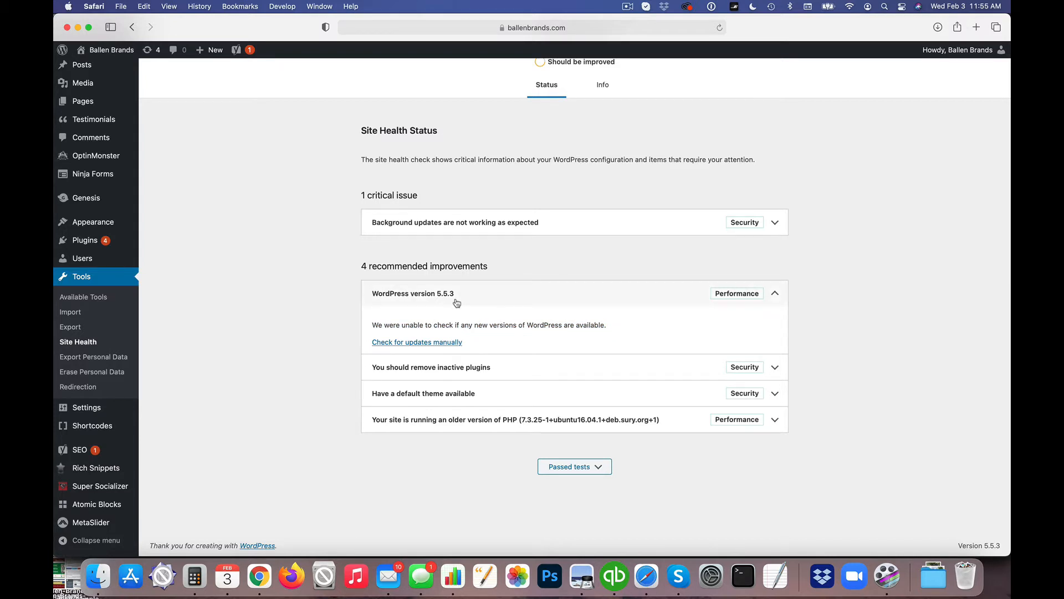
mouse_move(461, 305)
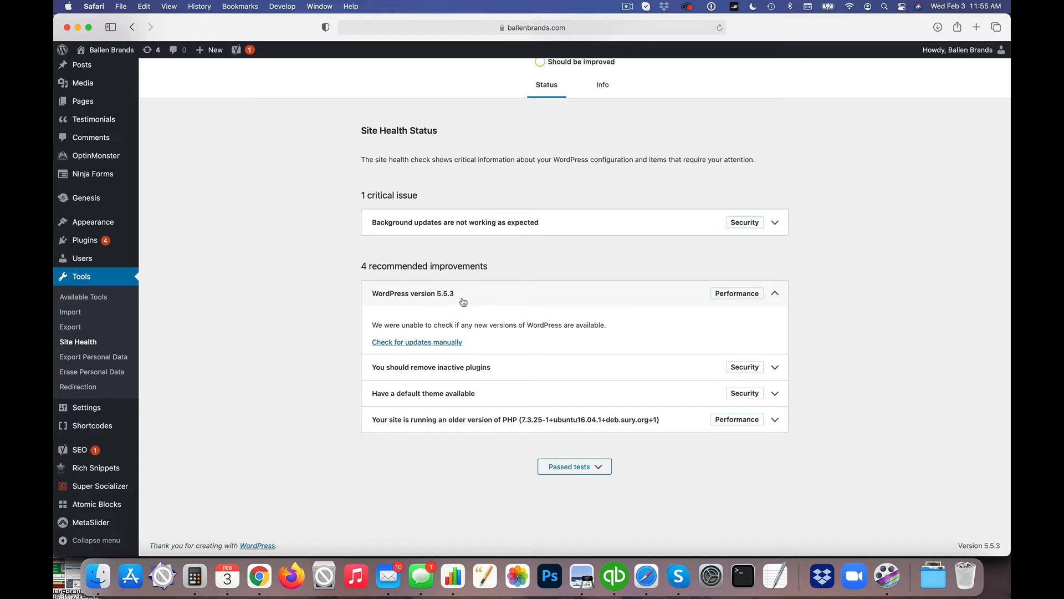
left_click_drag(372, 324, 445, 324)
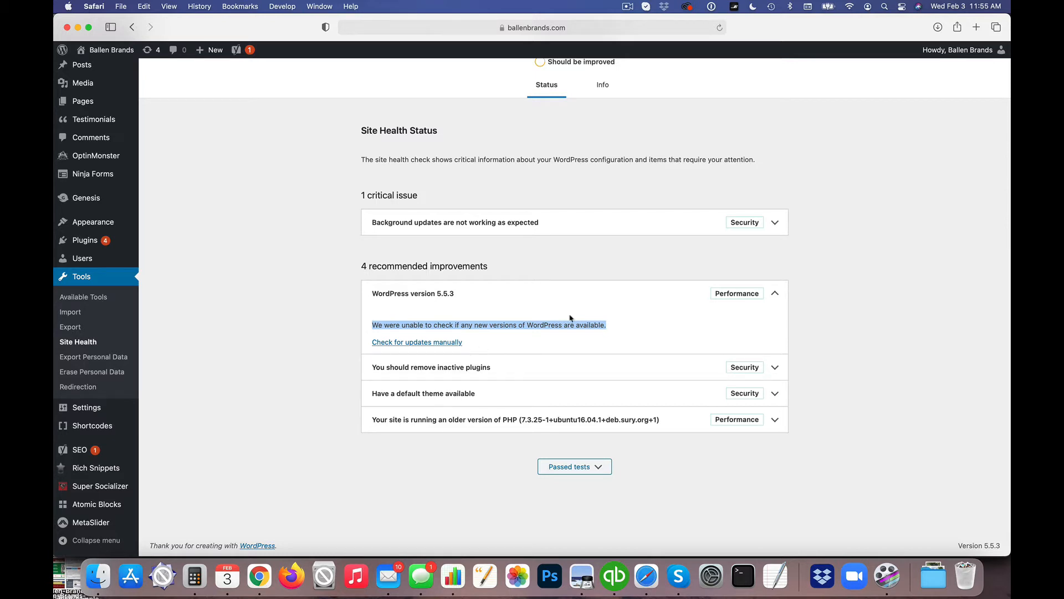
left_click(774, 293)
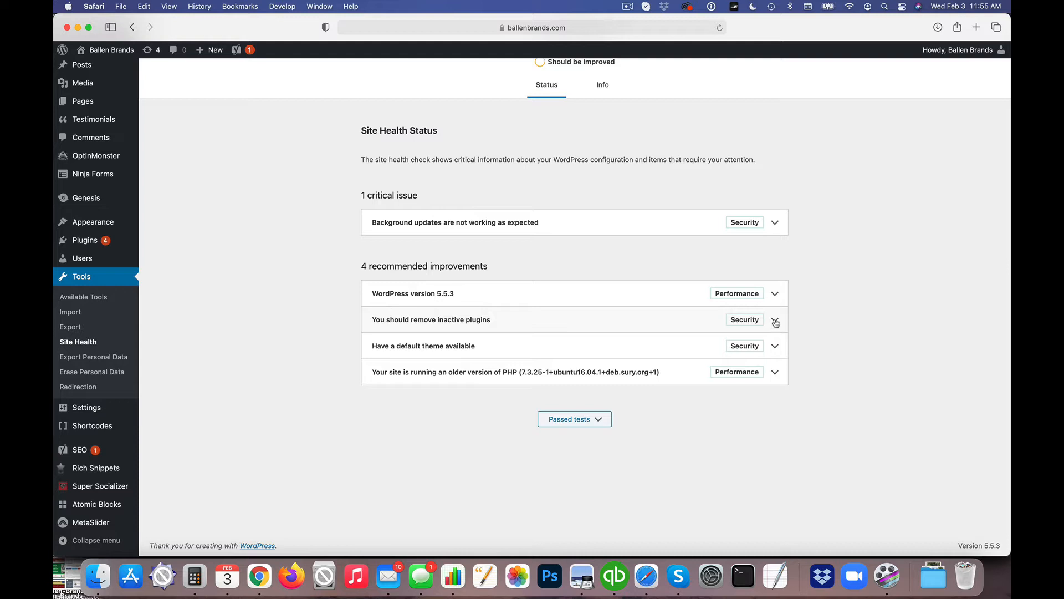
left_click(775, 320)
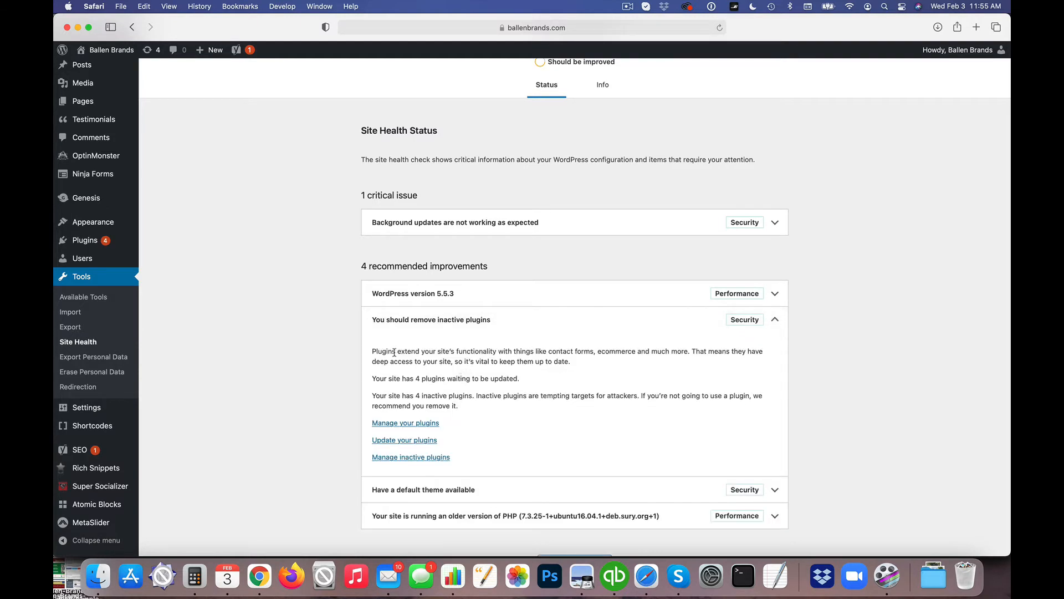
left_click_drag(398, 351, 608, 351)
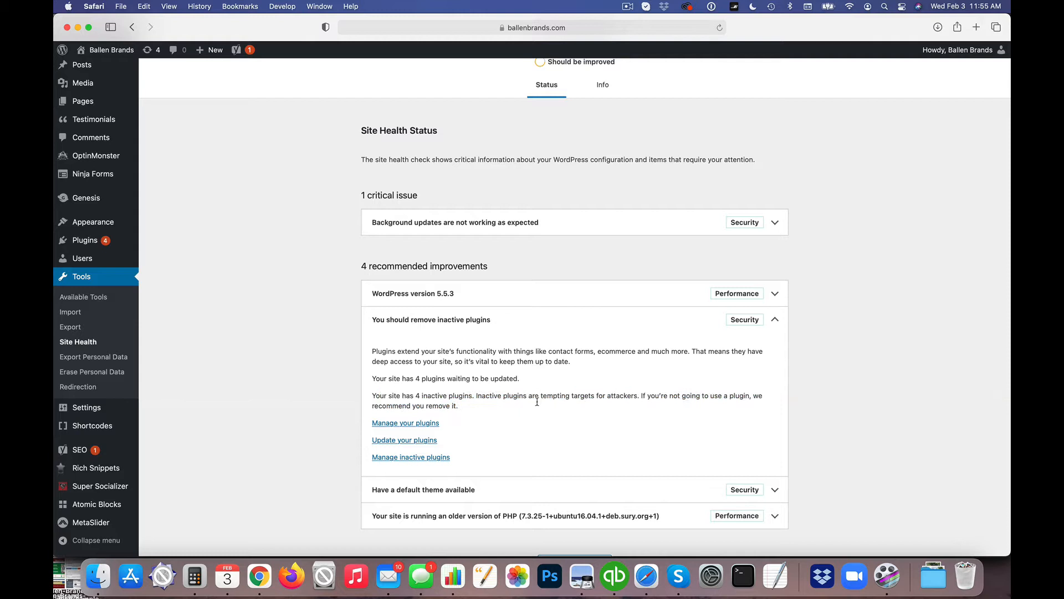
mouse_move(533, 405)
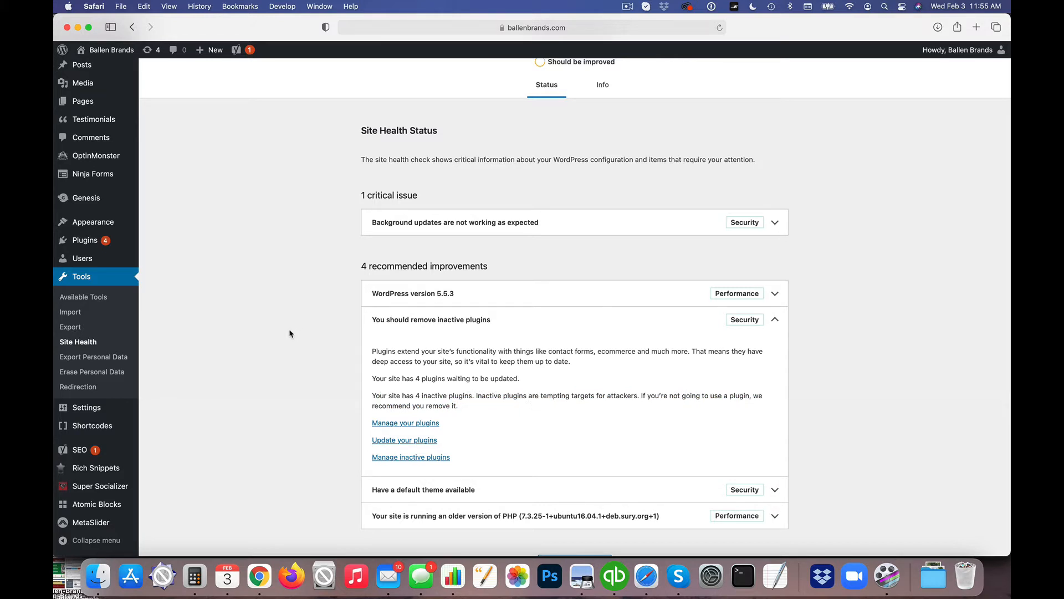
right_click(84, 240)
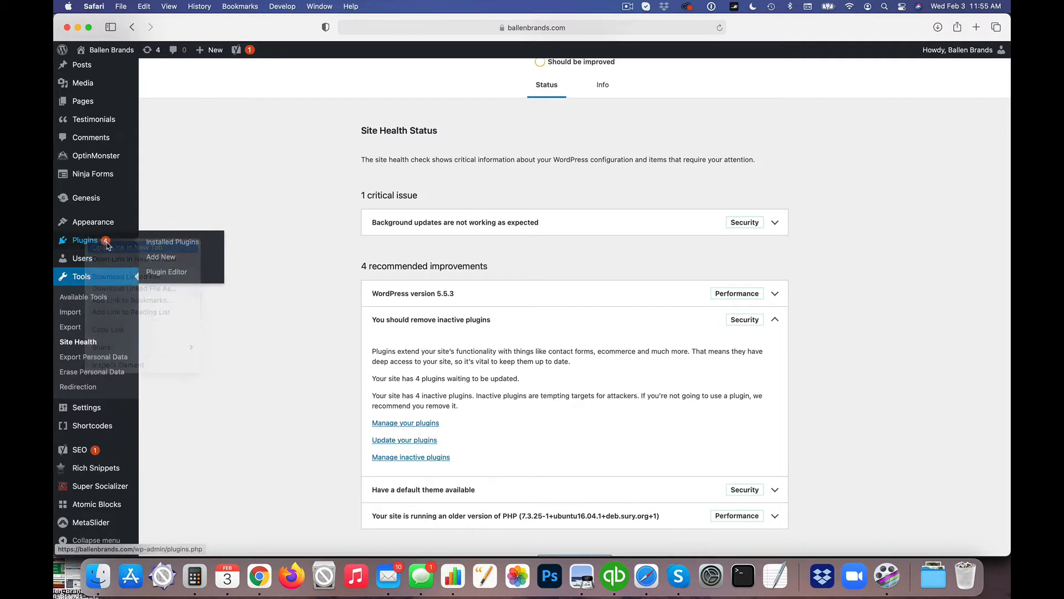
Step: Open Installed Plugins in a new tab and scroll through all 18 plugins
left_click(172, 242)
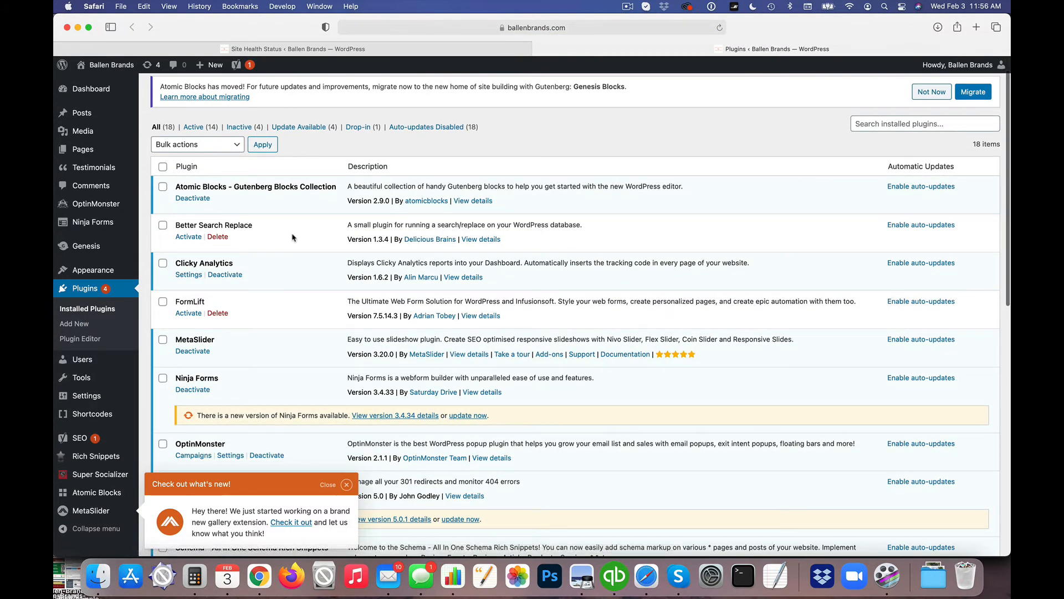
double_click(213, 224)
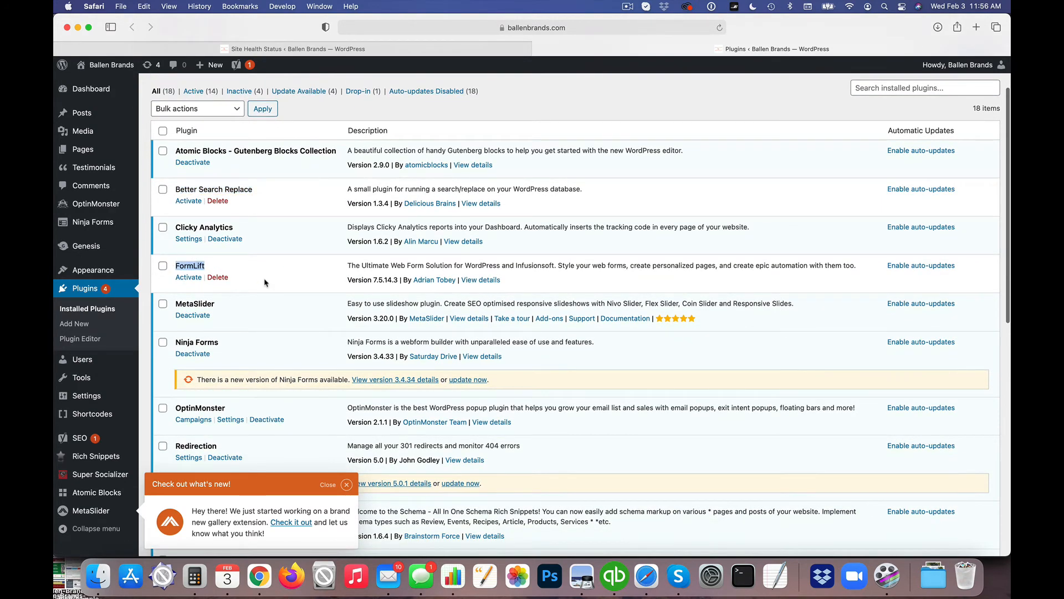
scroll("down", 3)
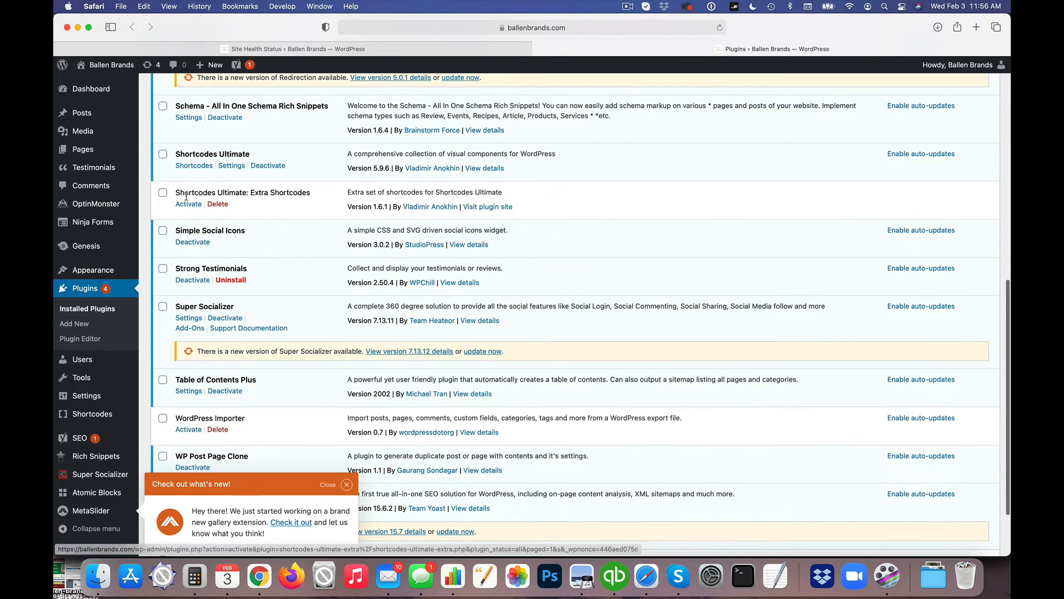
scroll("down", 3)
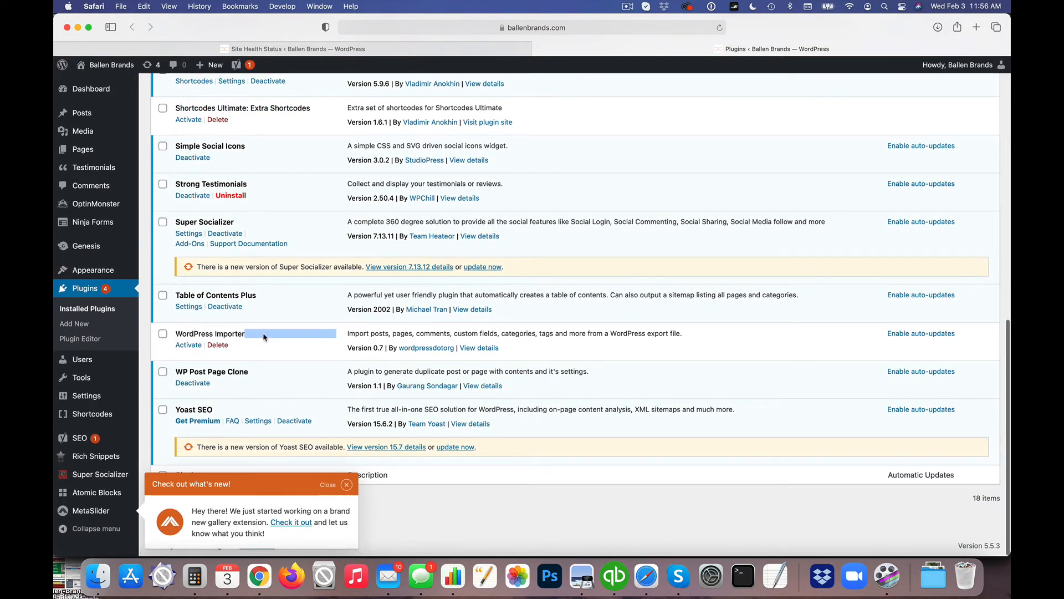
mouse_move(252, 351)
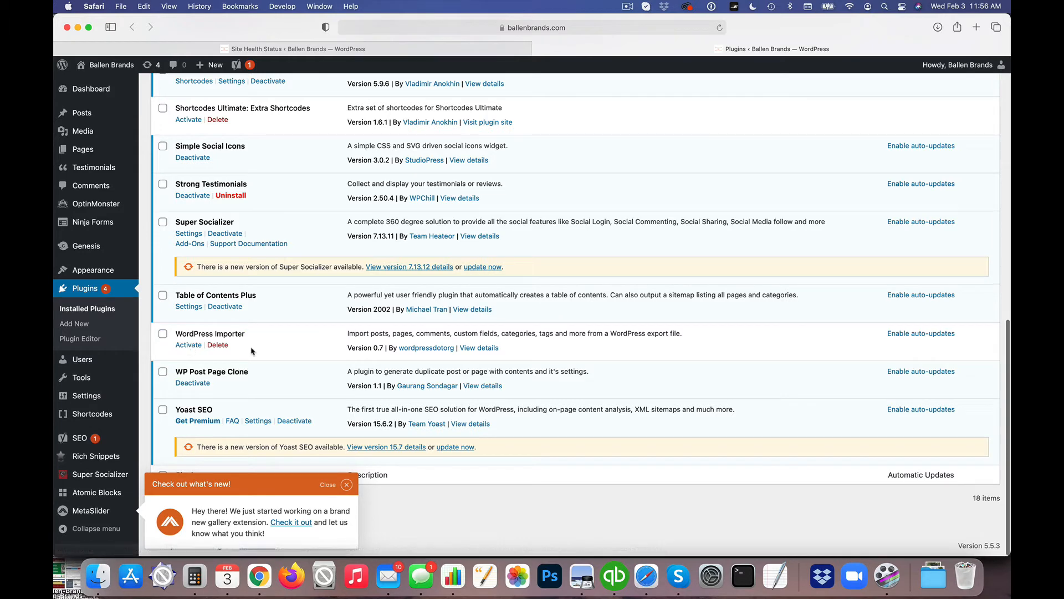
mouse_move(218, 344)
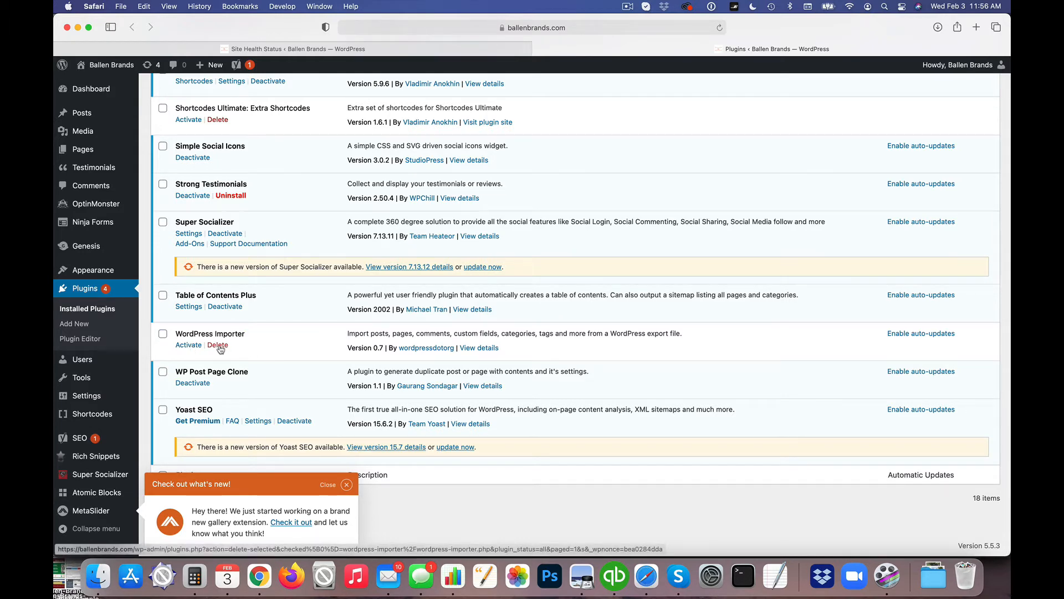
Step: Delete WordPress Importer, Shortcodes Ultimate: Extra Shortcodes, FormLift and Better Search Replace, confirming each
left_click(217, 345)
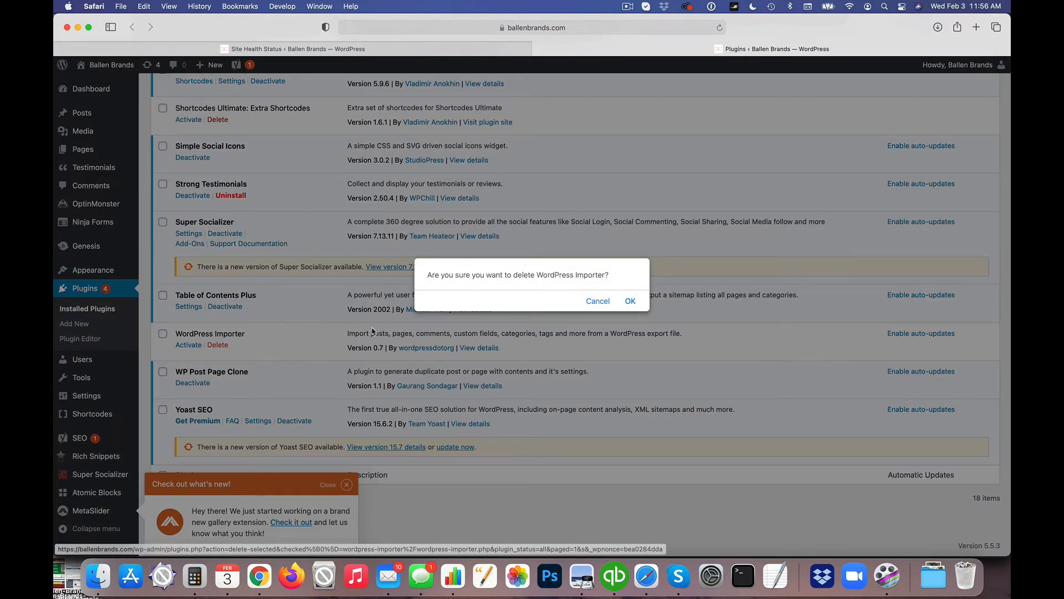
left_click(629, 300)
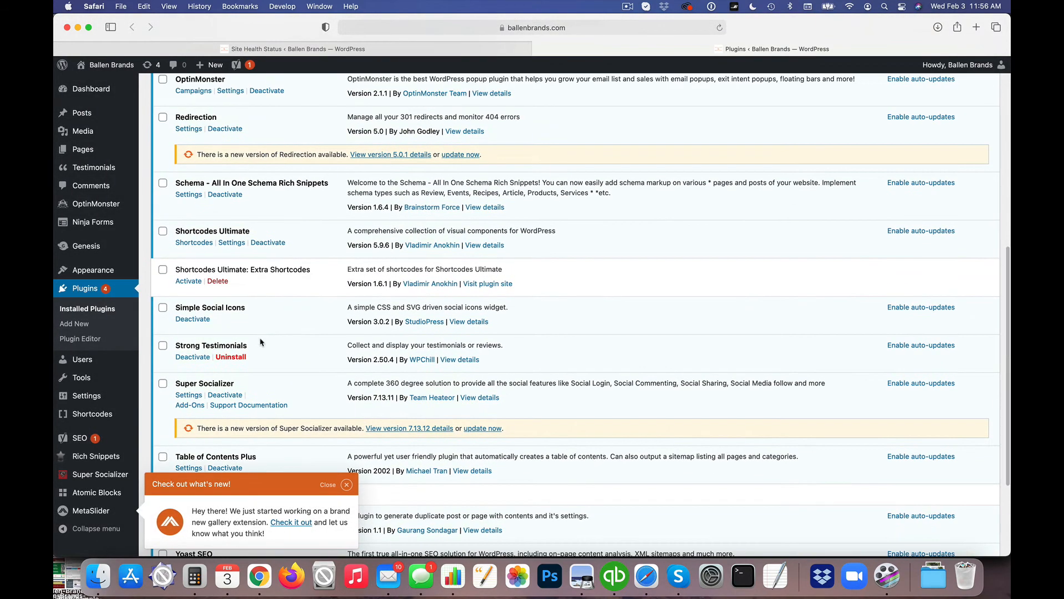
left_click(217, 281)
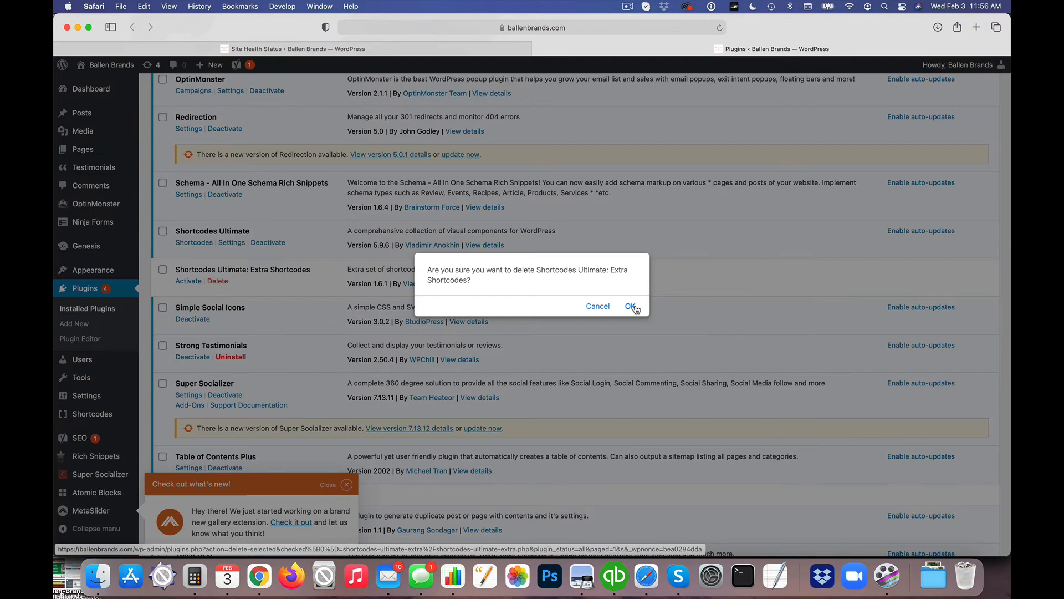
left_click(631, 305)
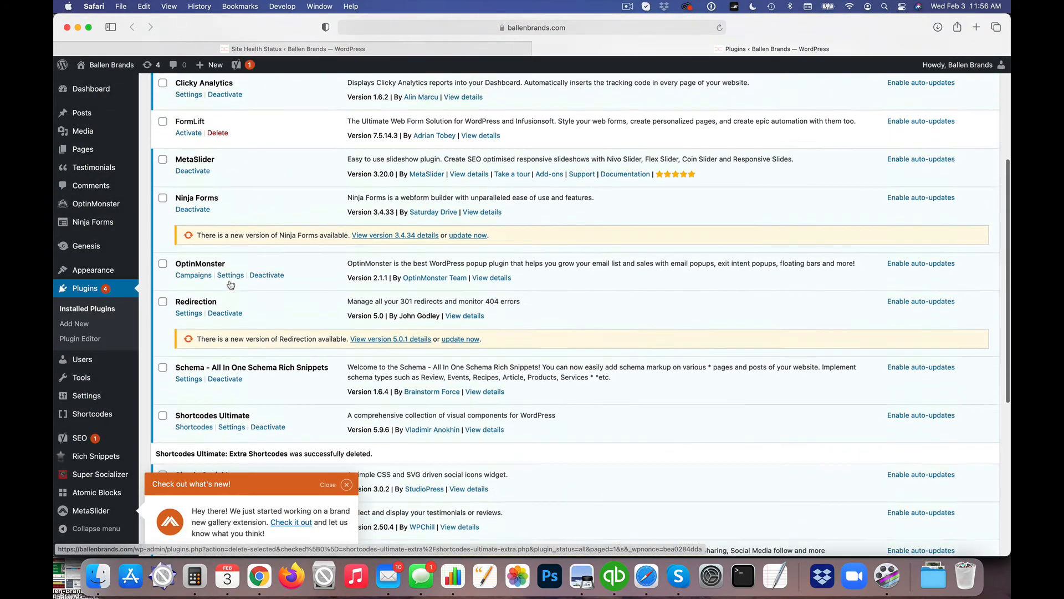
left_click(217, 133)
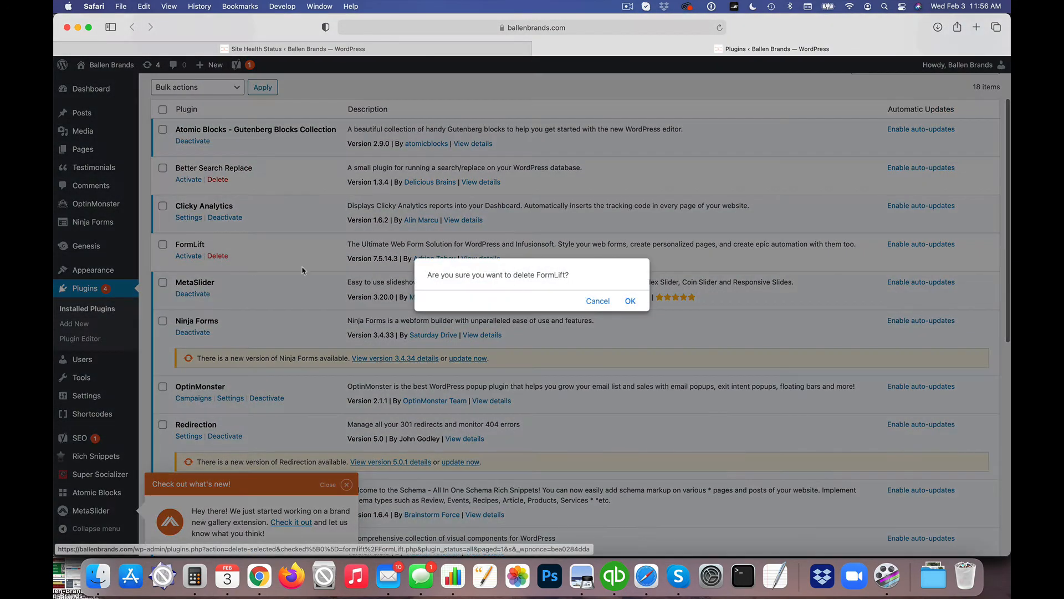
left_click(629, 300)
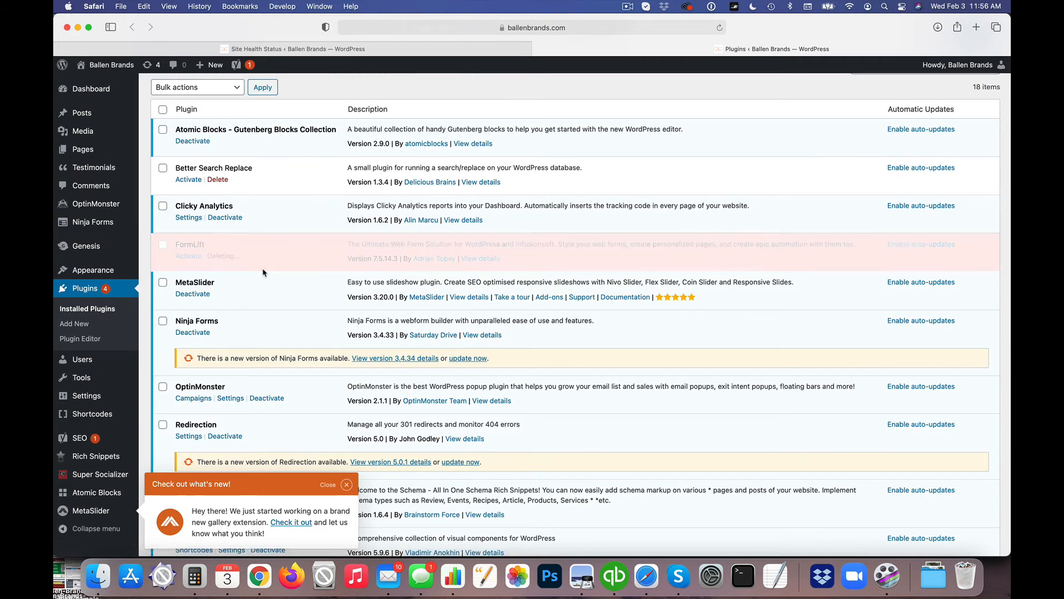
left_click(217, 179)
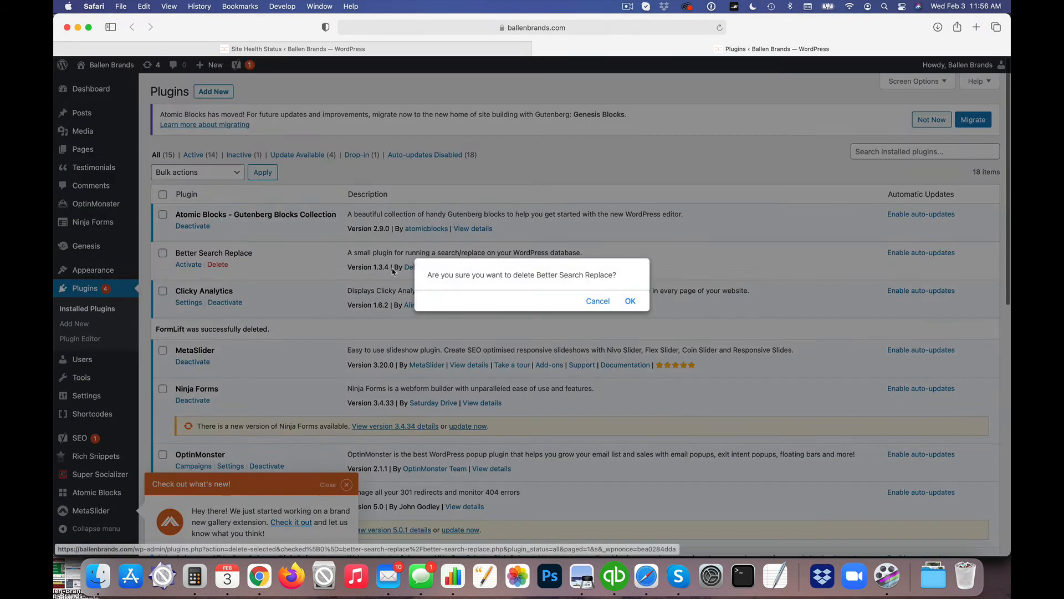
left_click(628, 301)
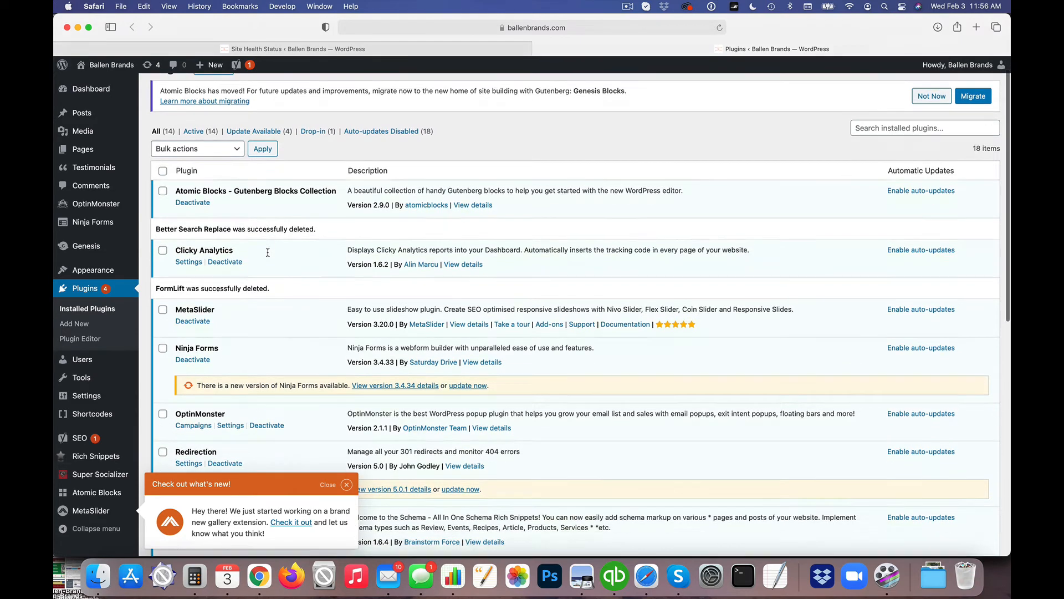
scroll("down", 3)
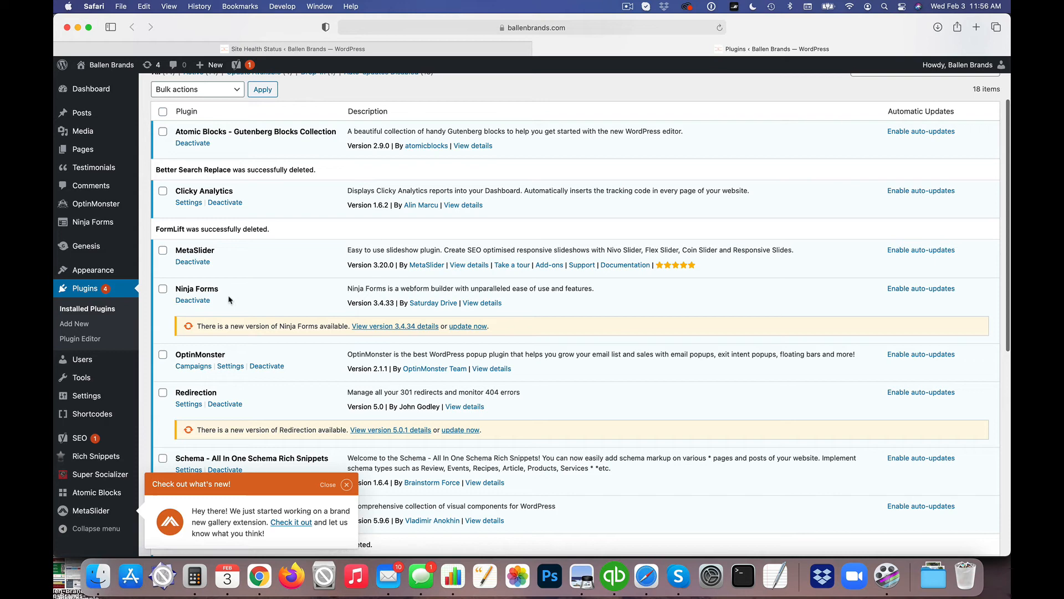
Step: Update Ninja Forms, Redirection, Super Socializer and Yoast SEO to their new versions
left_click(468, 326)
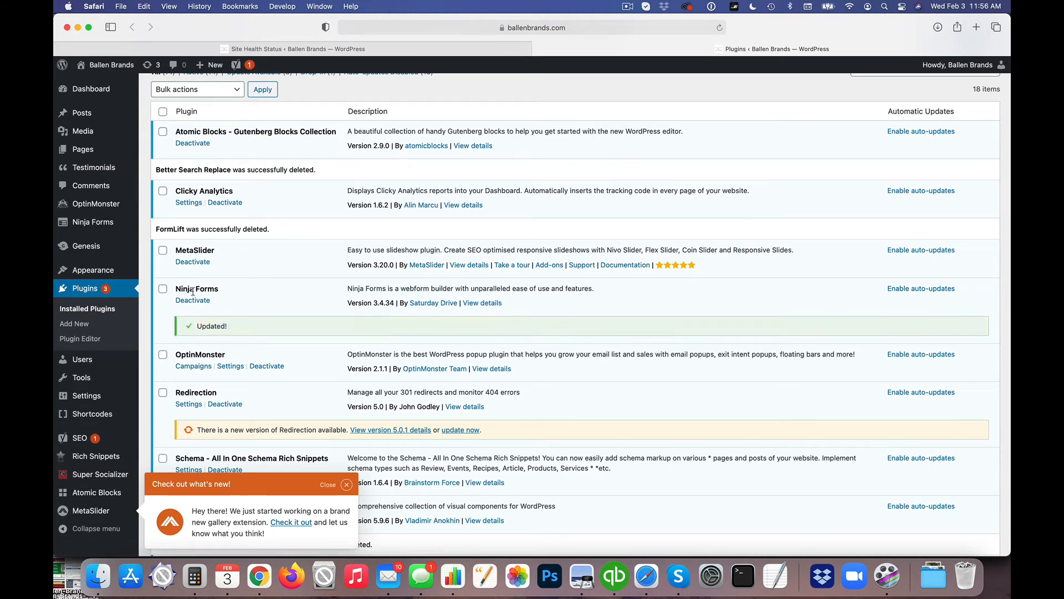
scroll("down", 3)
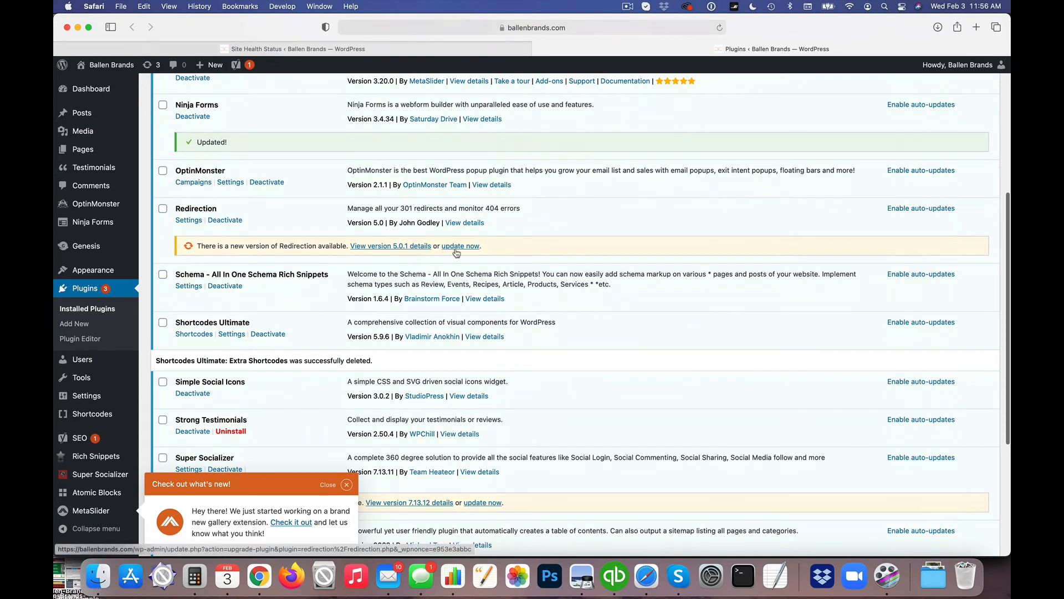
left_click(461, 246)
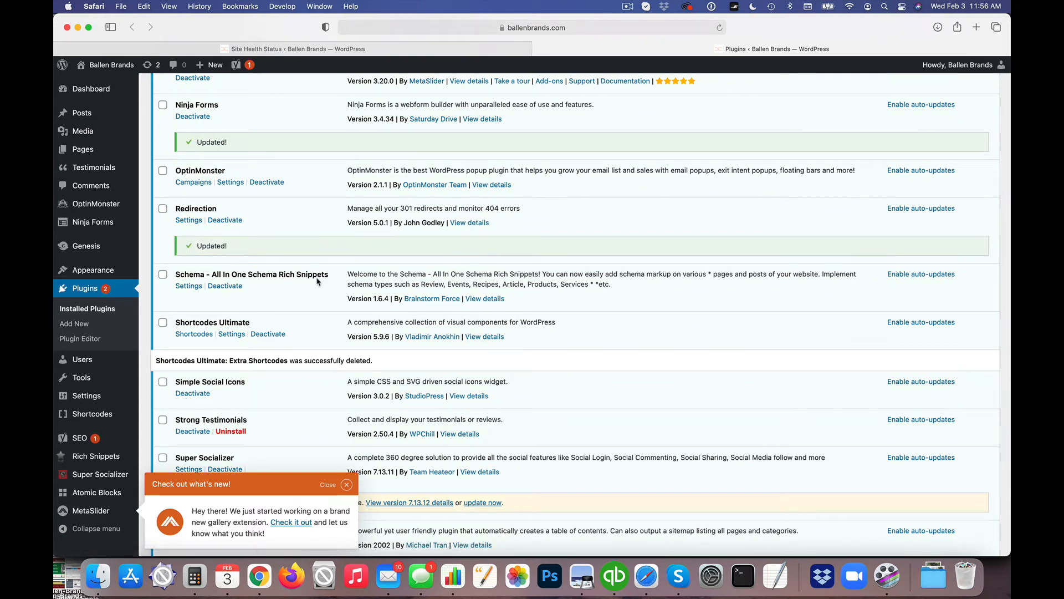
scroll("down", 3)
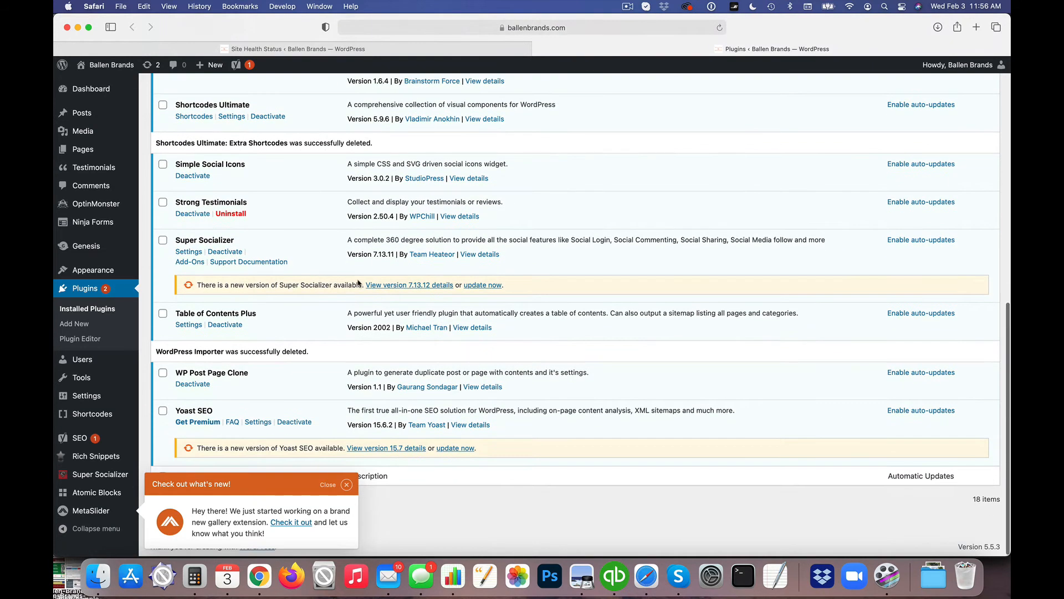
left_click(482, 284)
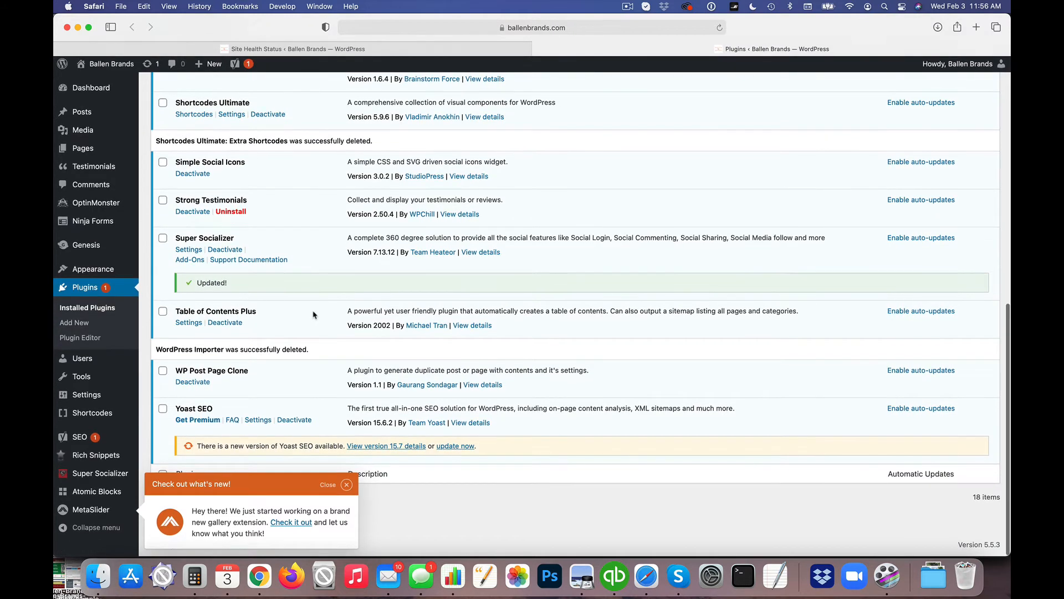
mouse_move(455, 447)
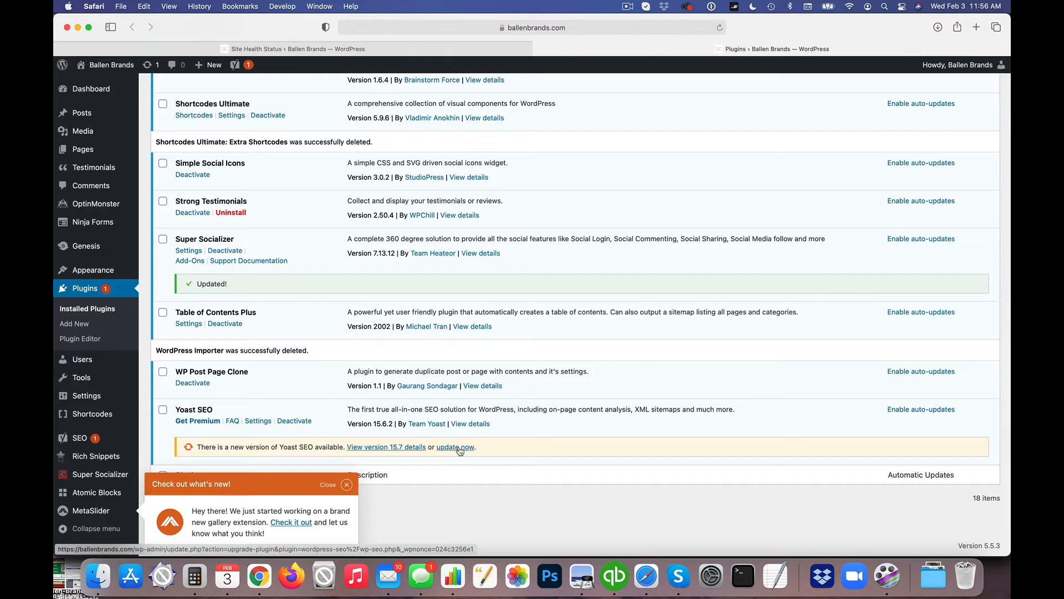
left_click(454, 447)
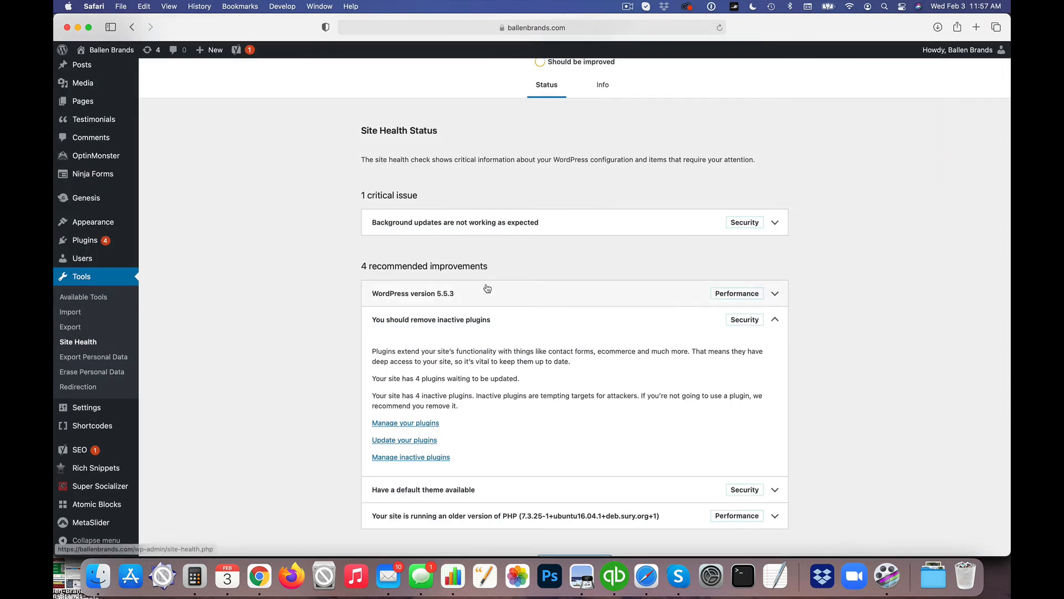
Step: Collapse the inactive plugins recommendation and expand 'Have a default theme available'
left_click(774, 319)
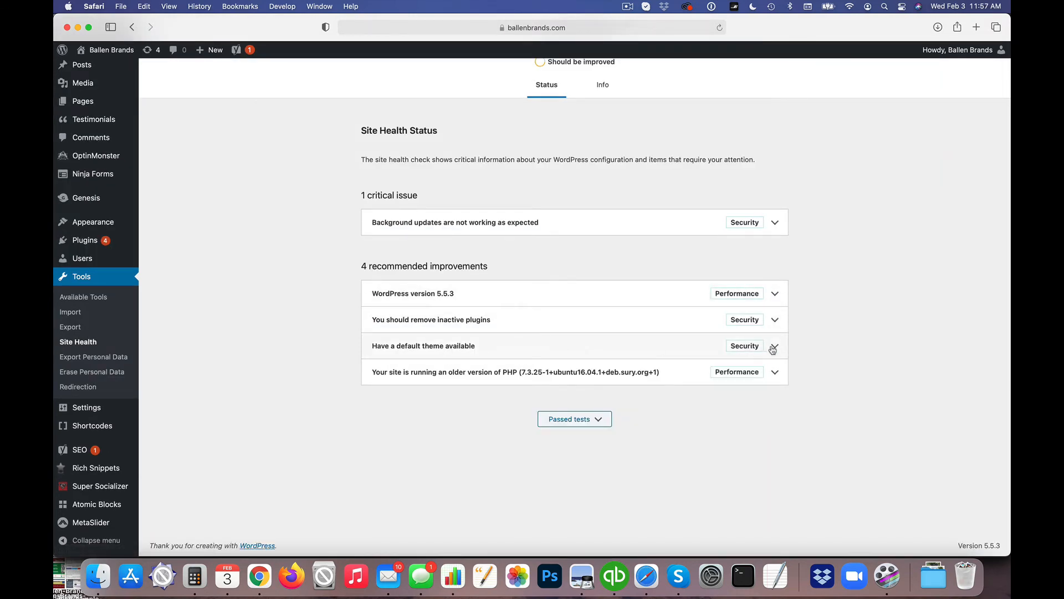
left_click(773, 346)
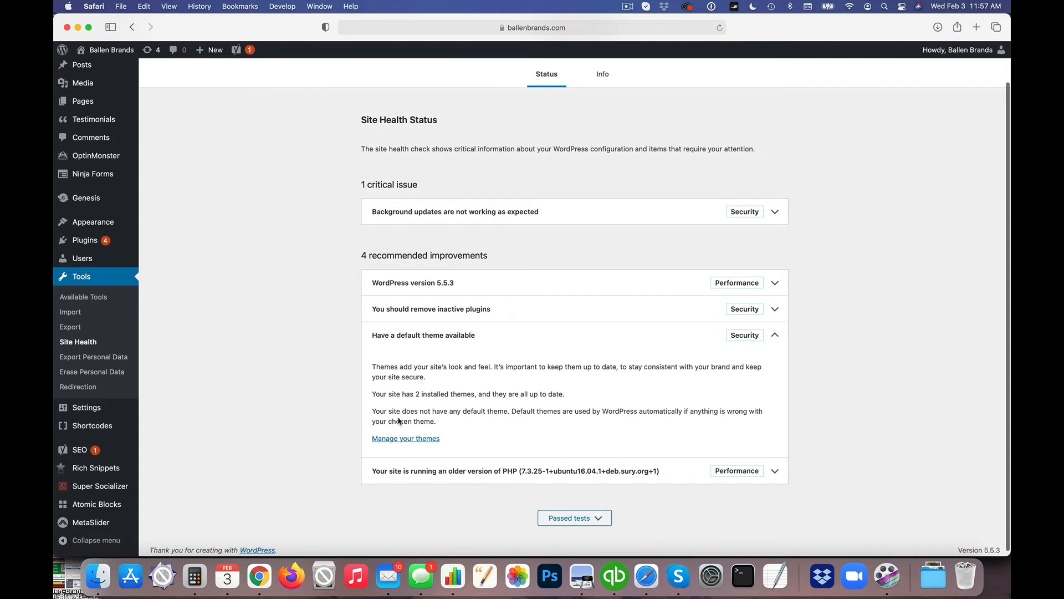
right_click(405, 438)
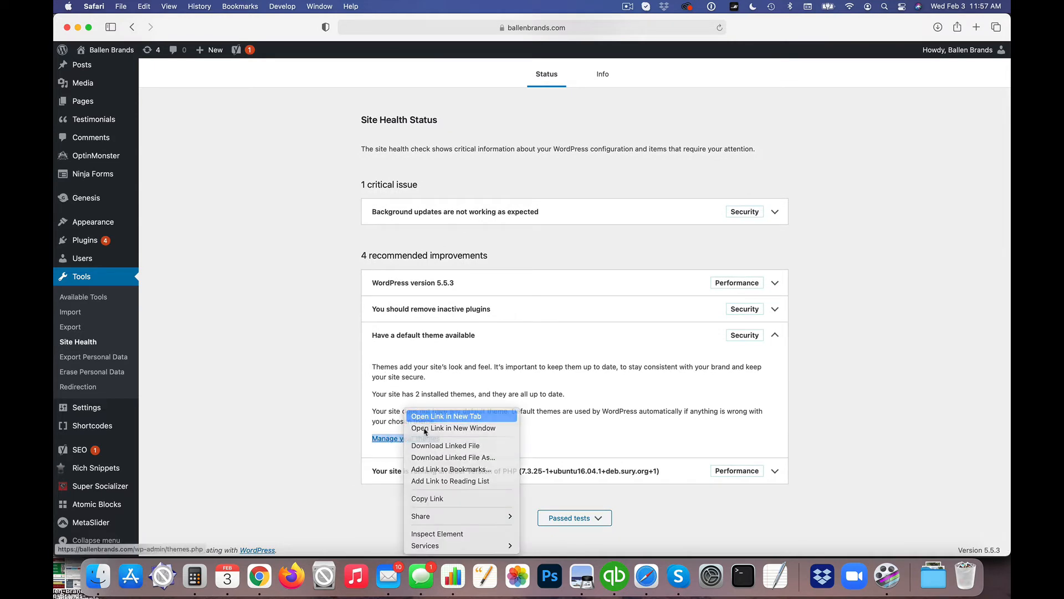
Step: Open 'Manage your themes' in a new tab to view the two installed themes
left_click(446, 416)
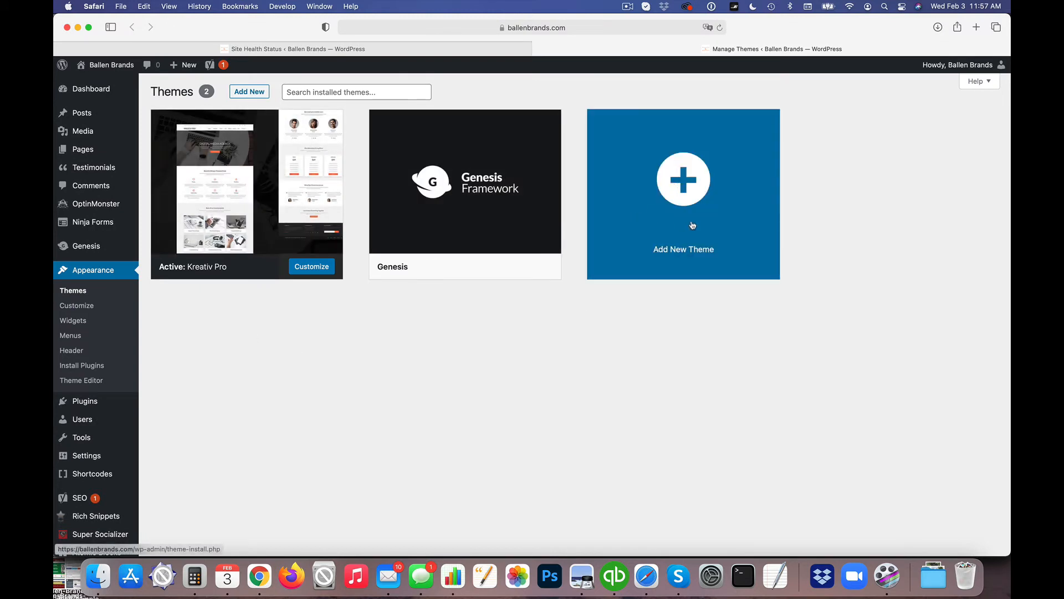
mouse_move(706, 188)
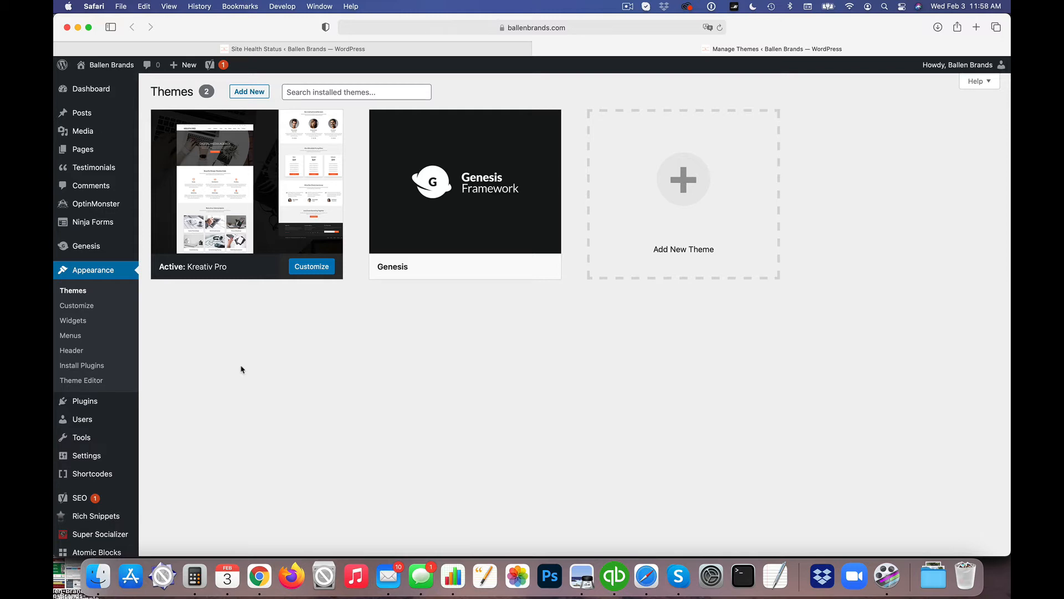
mouse_move(586, 299)
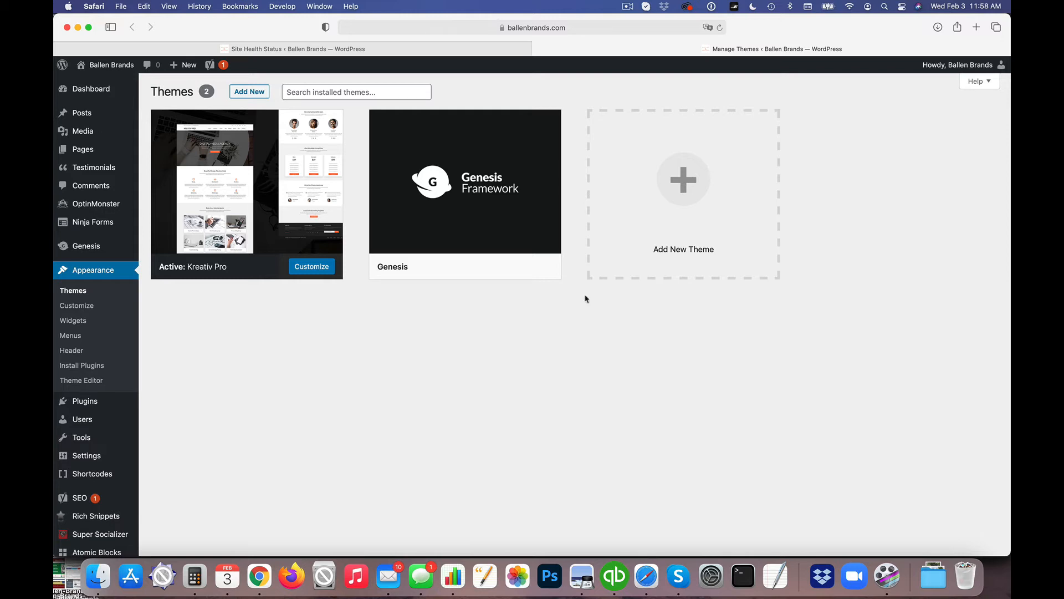
mouse_move(683, 179)
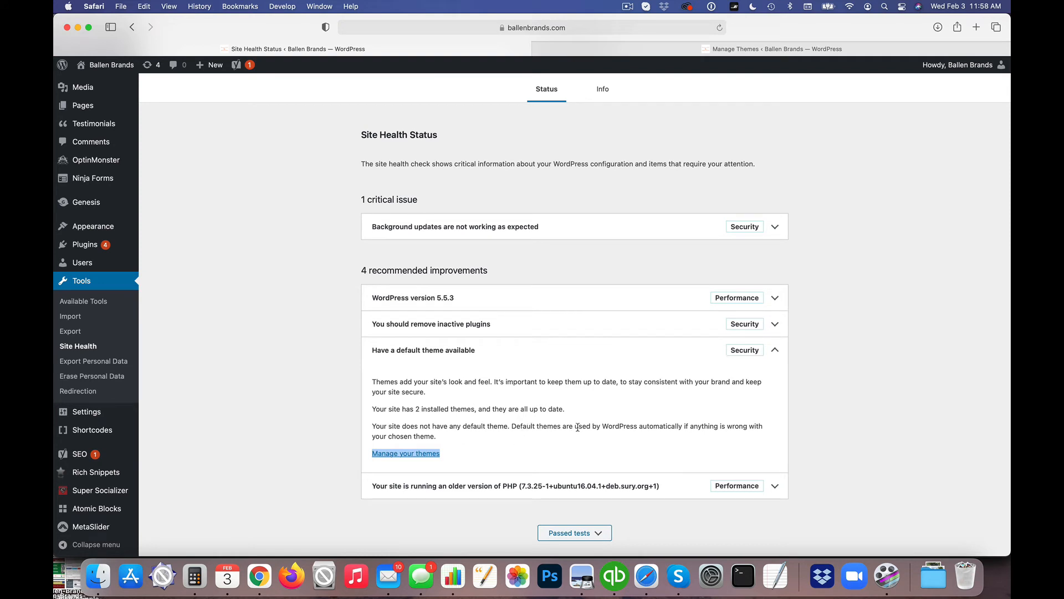
mouse_move(443, 440)
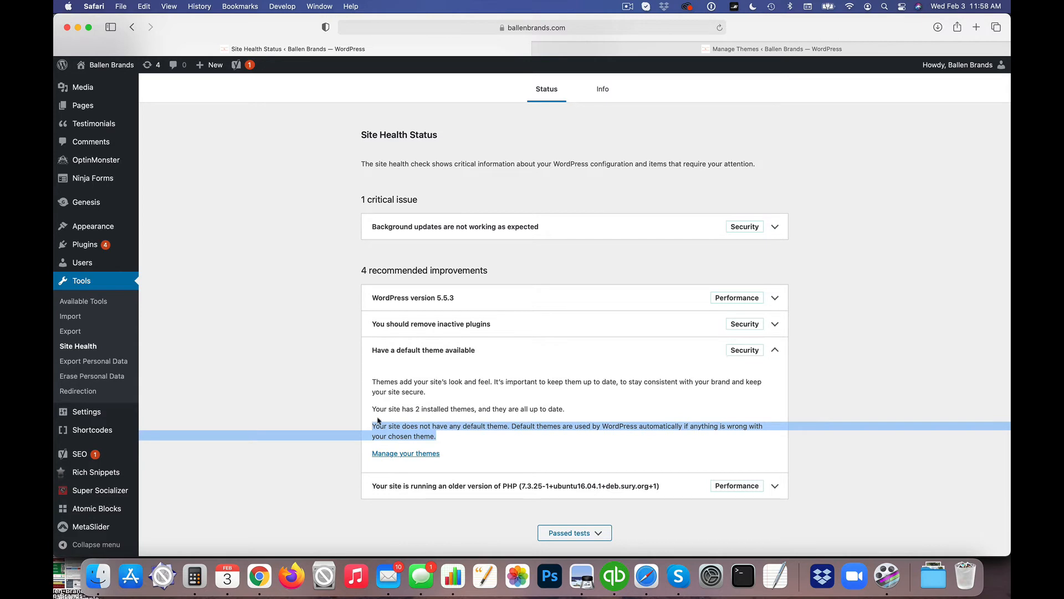
left_click(405, 453)
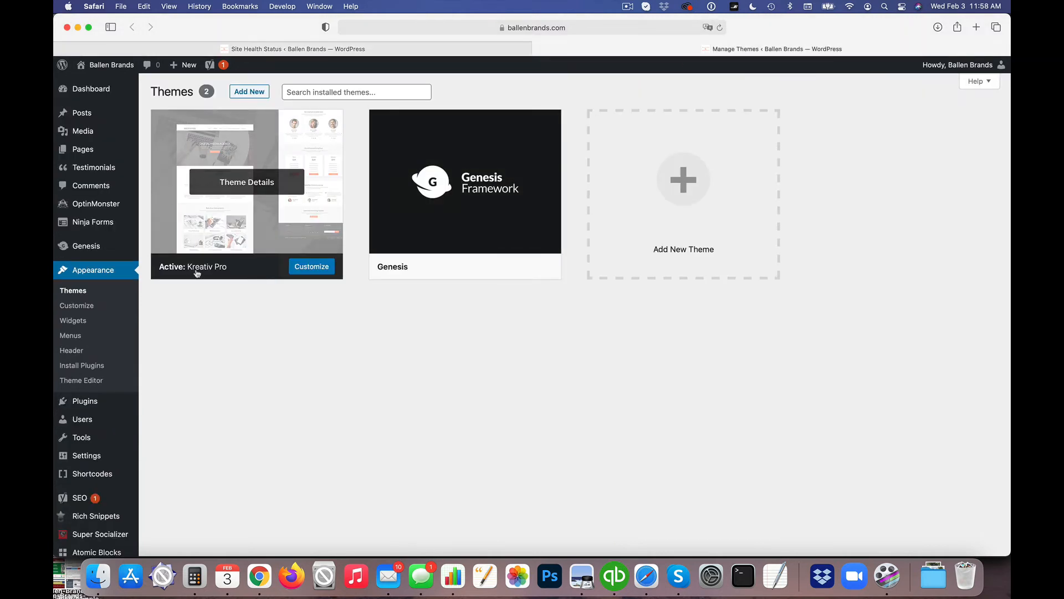
mouse_move(281, 140)
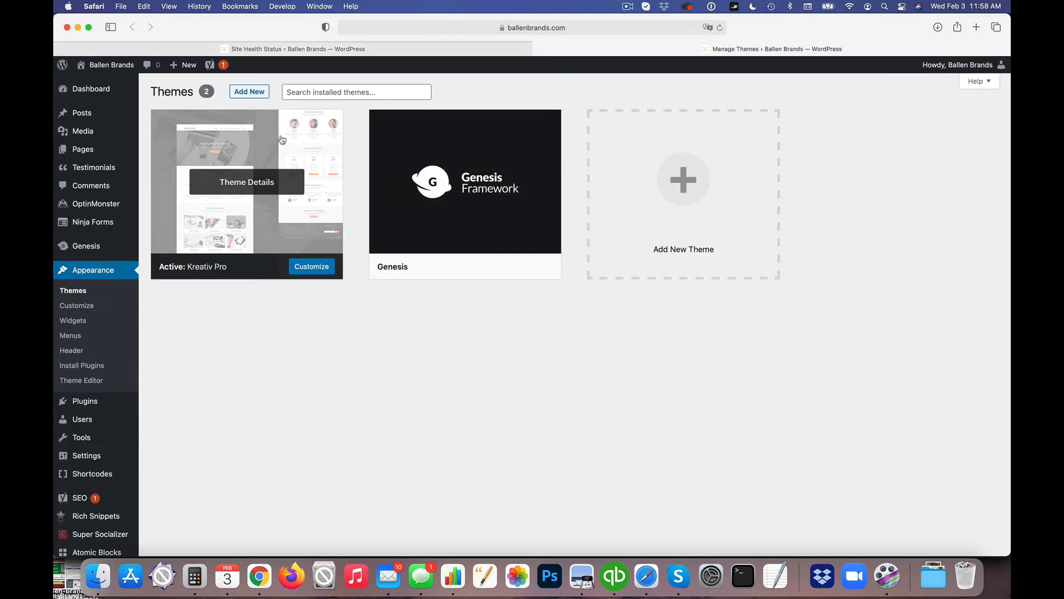
mouse_move(631, 369)
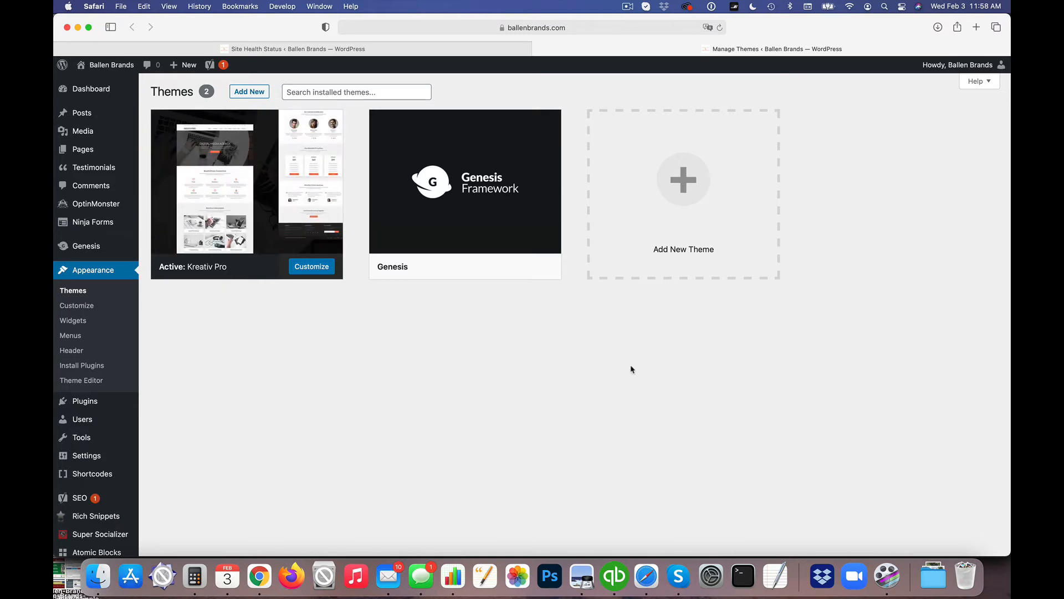
mouse_move(597, 420)
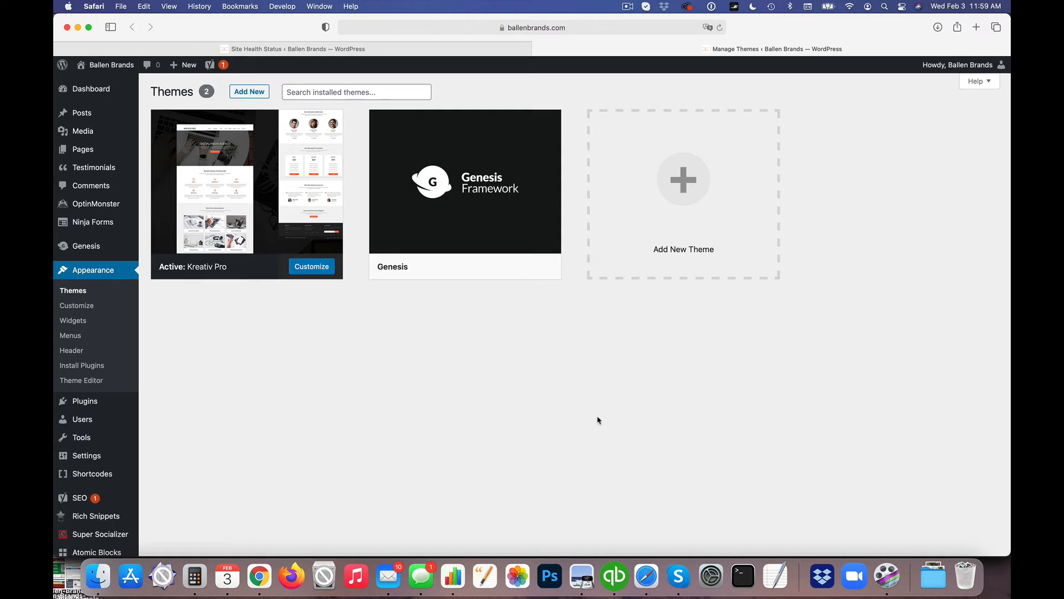
mouse_move(638, 389)
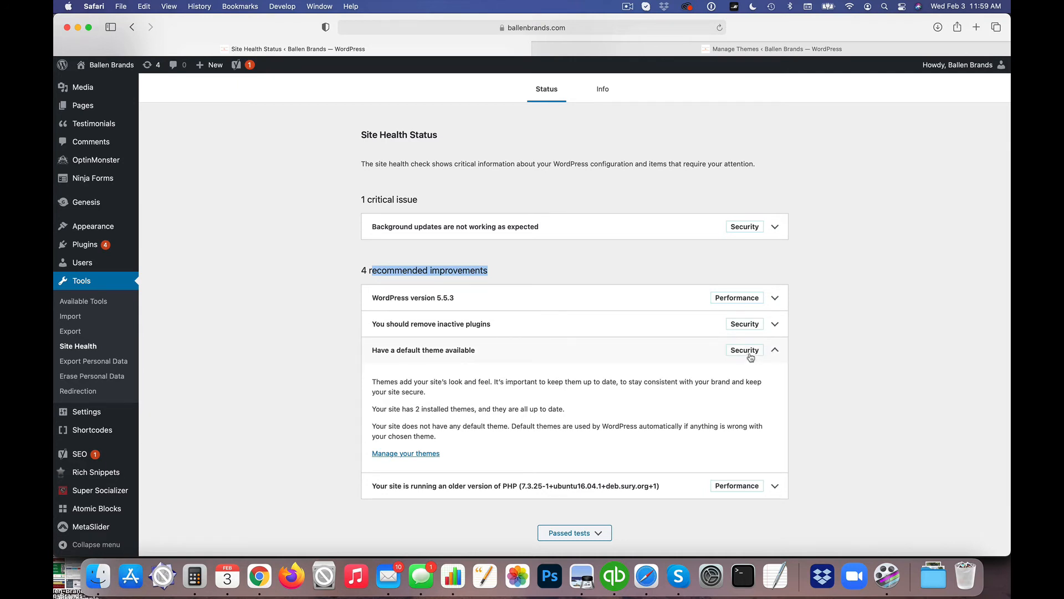
mouse_move(758, 359)
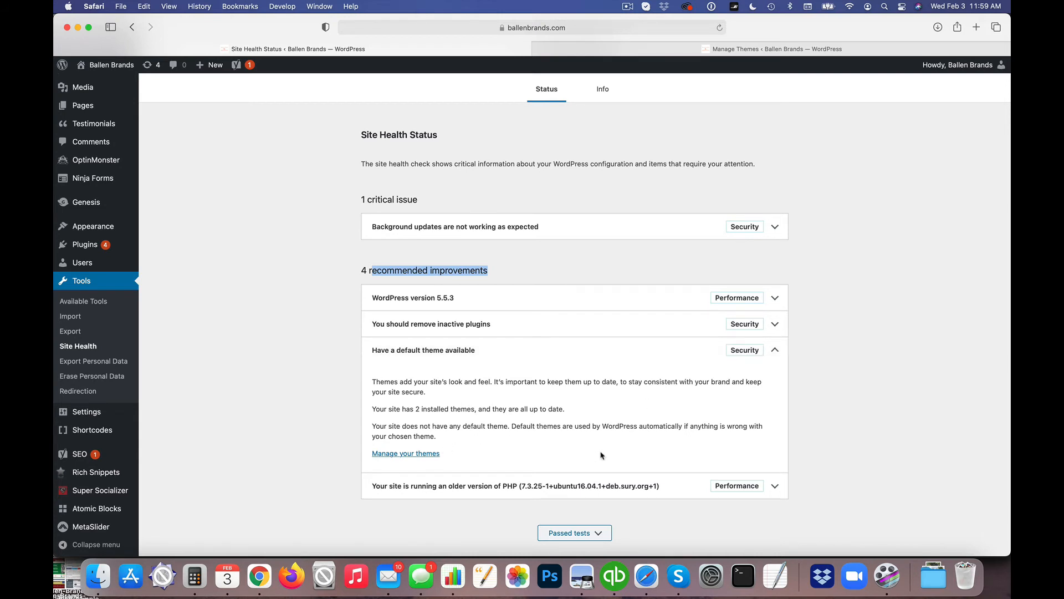
mouse_move(569, 416)
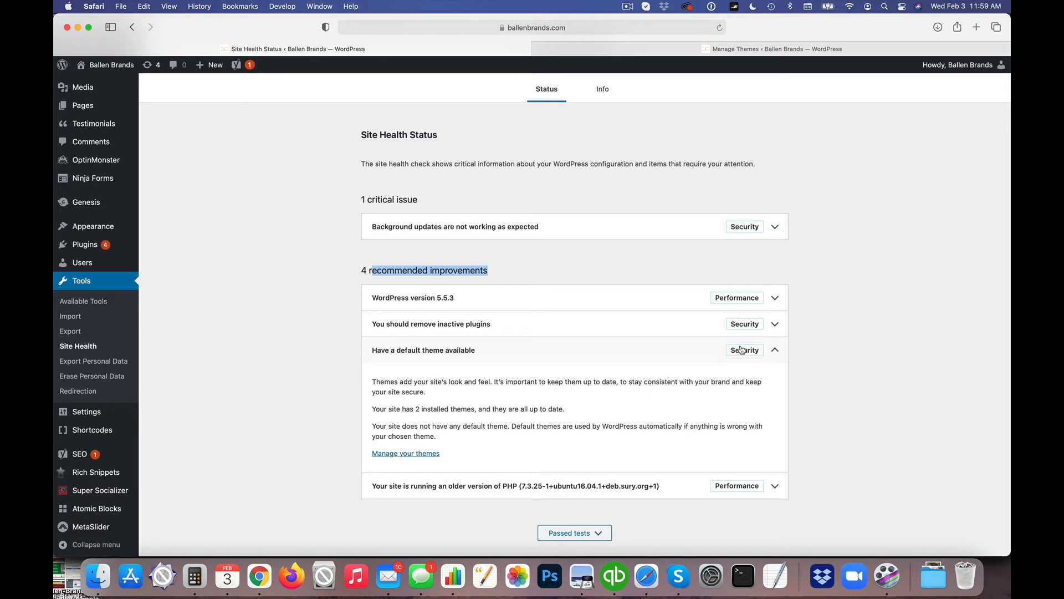
Step: Collapse the 'Have a default theme available' recommendation row
left_click(774, 350)
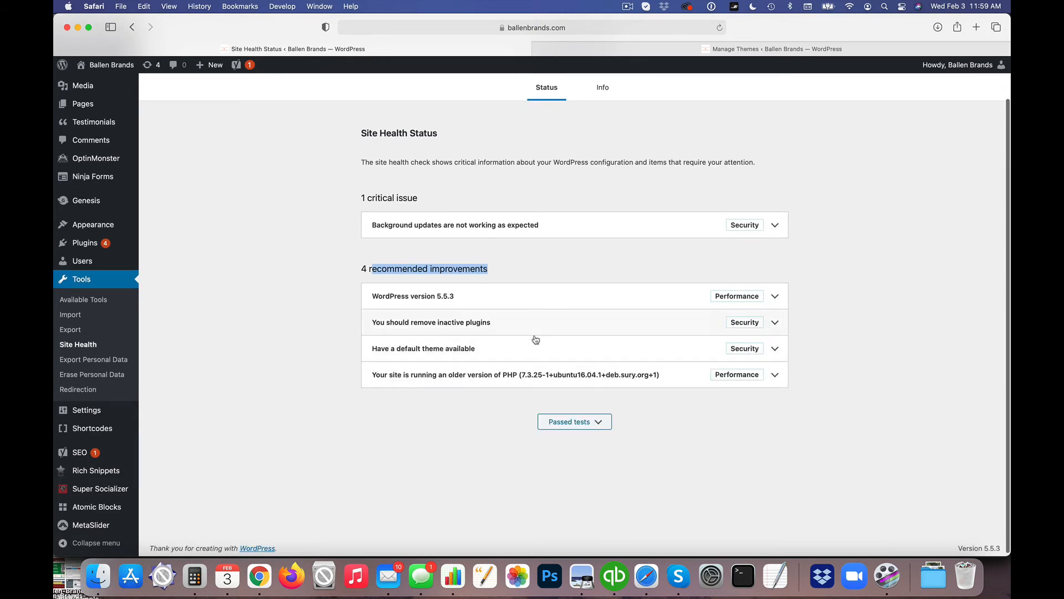
mouse_move(505, 347)
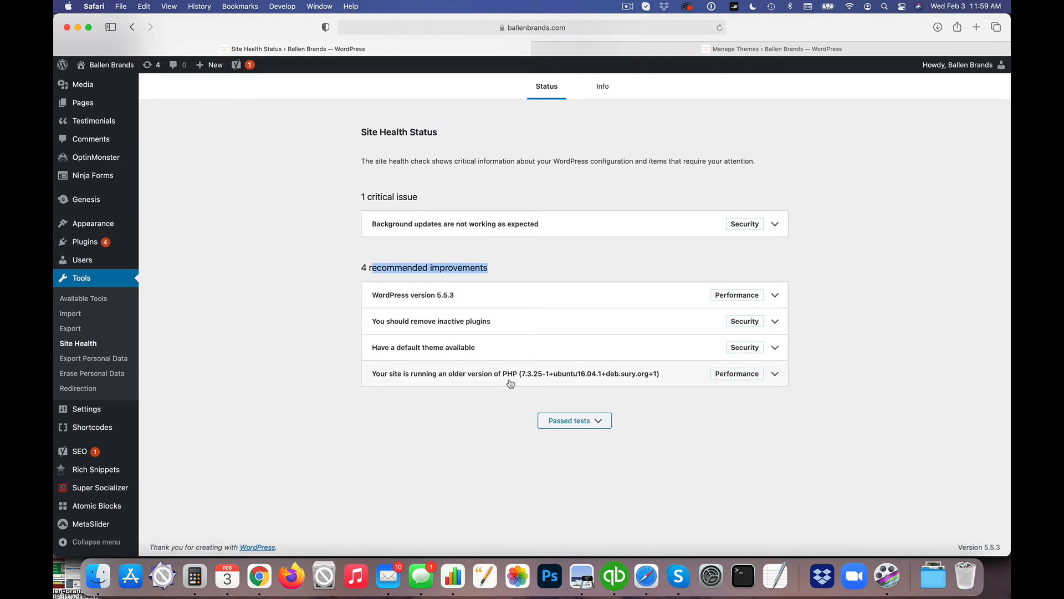
left_click(773, 373)
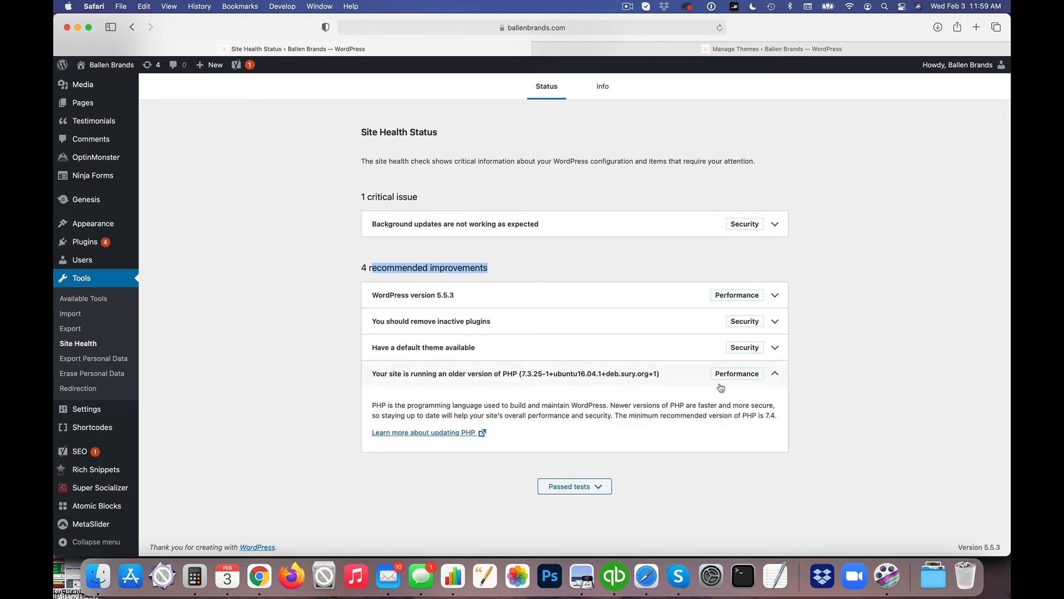
mouse_move(512, 410)
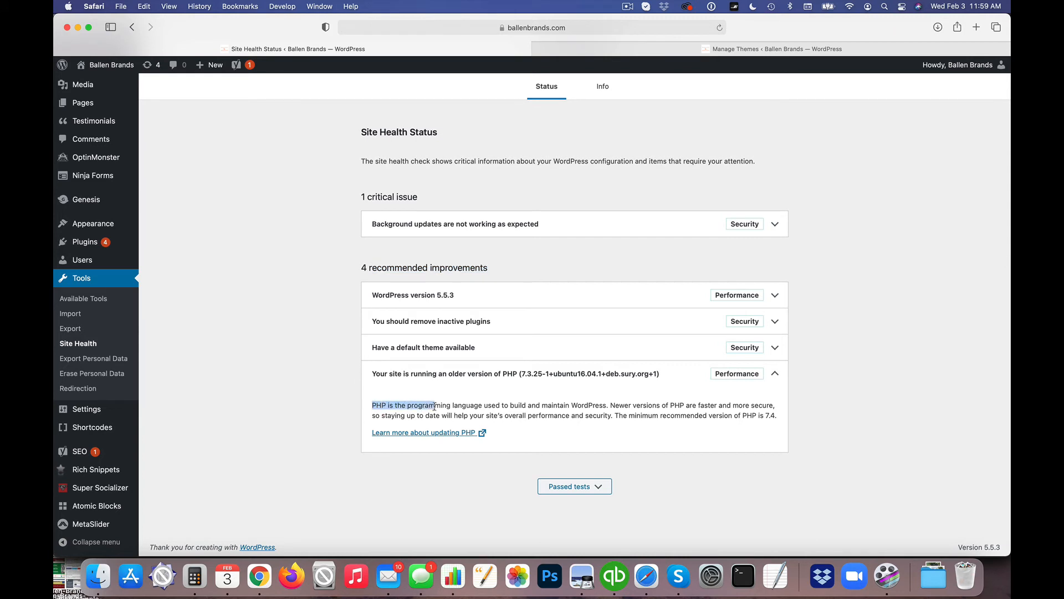
left_click_drag(435, 405, 571, 404)
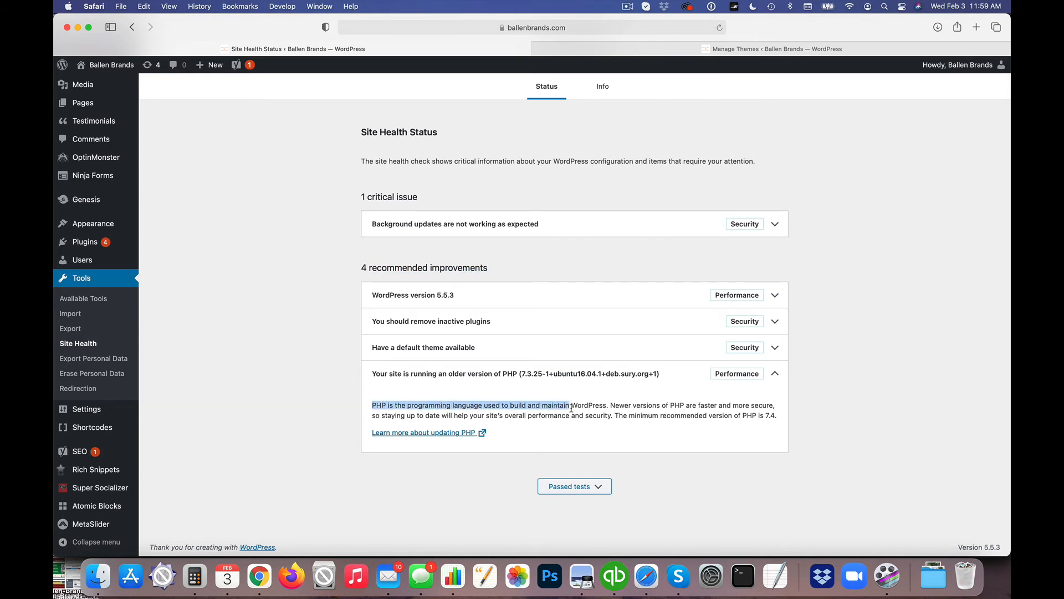
left_click_drag(570, 405, 720, 407)
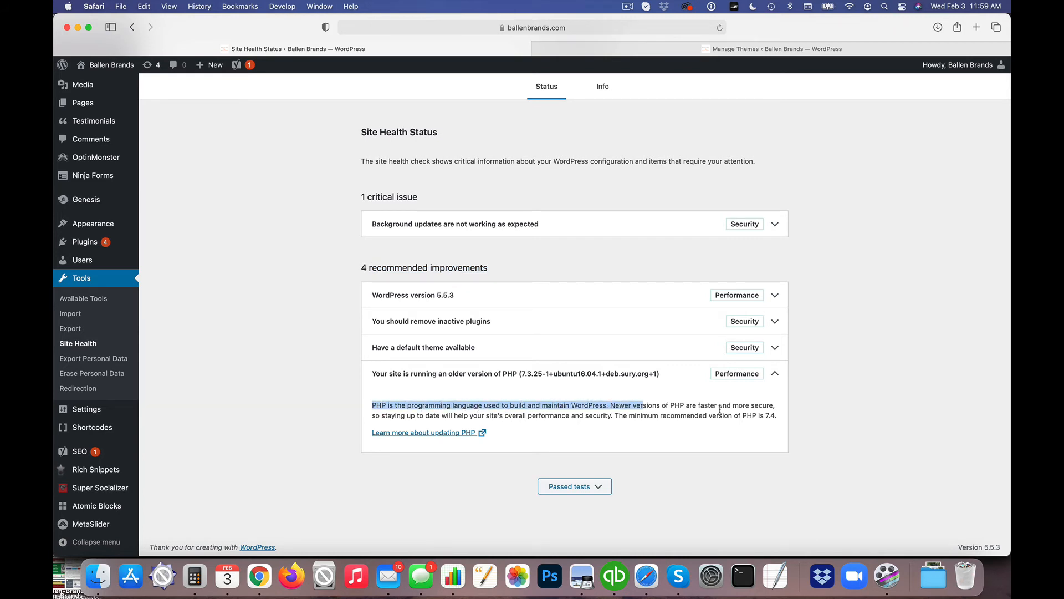
left_click(424, 415)
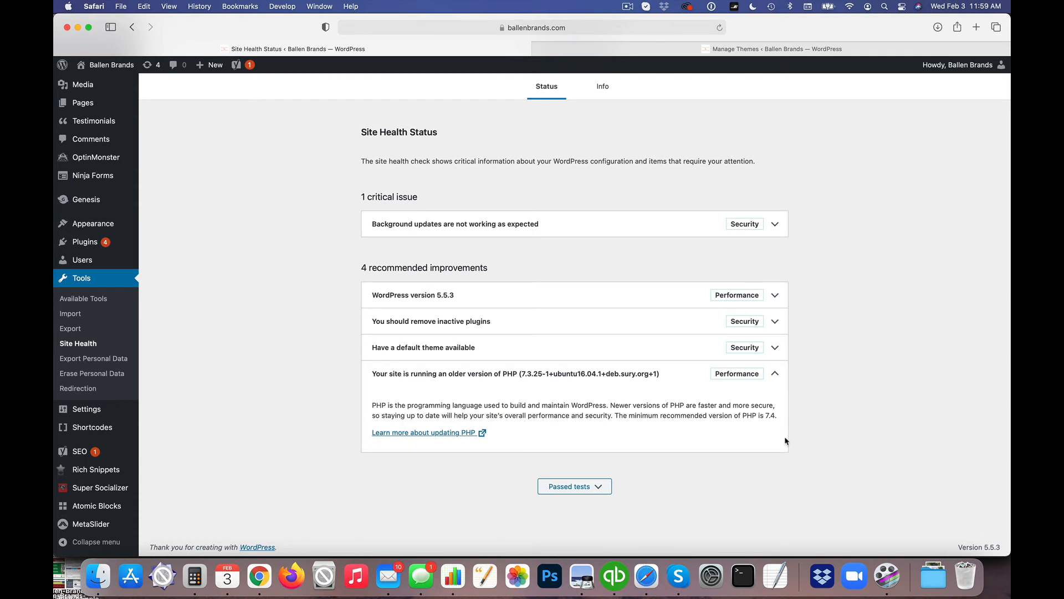
mouse_move(730, 438)
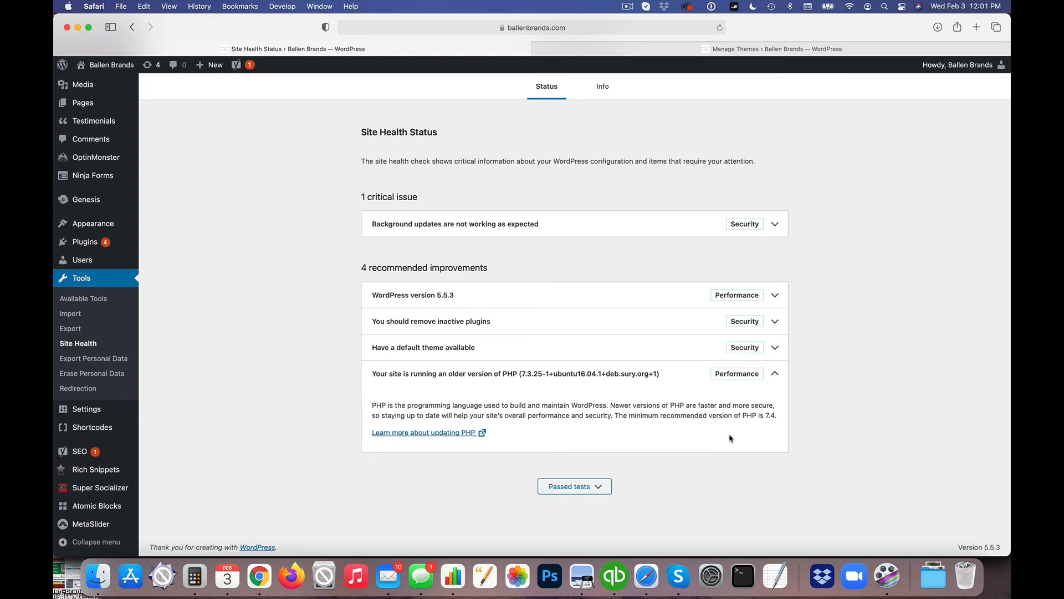
mouse_move(450, 385)
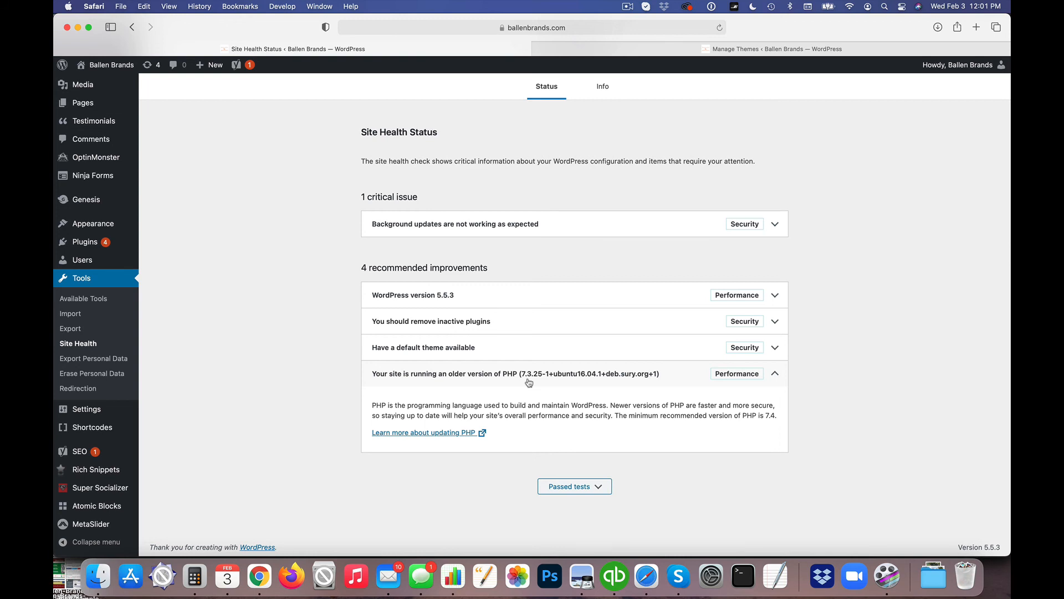
left_click(773, 373)
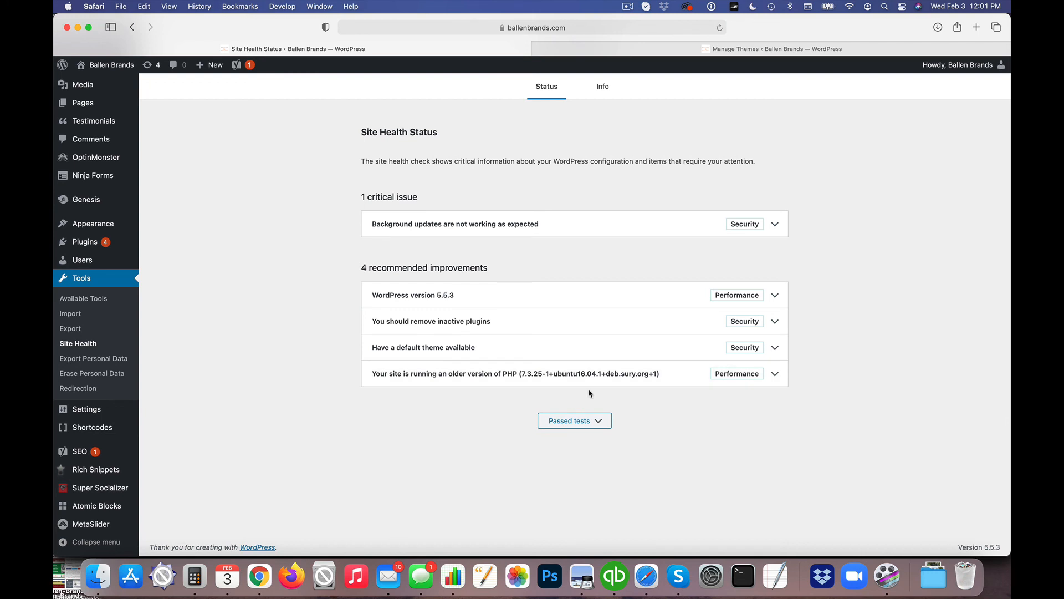
mouse_move(342, 377)
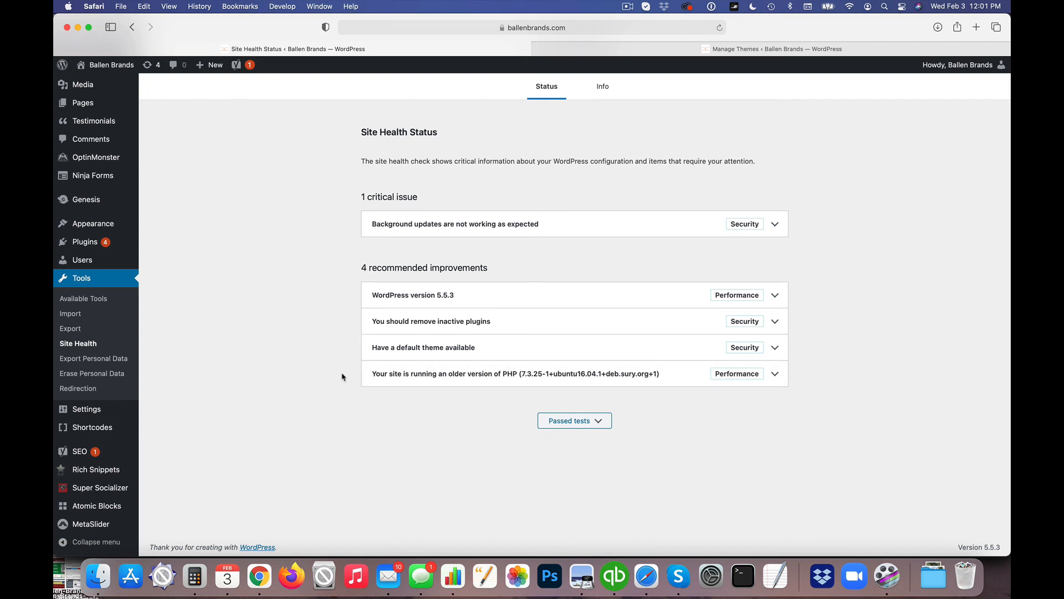
mouse_move(344, 376)
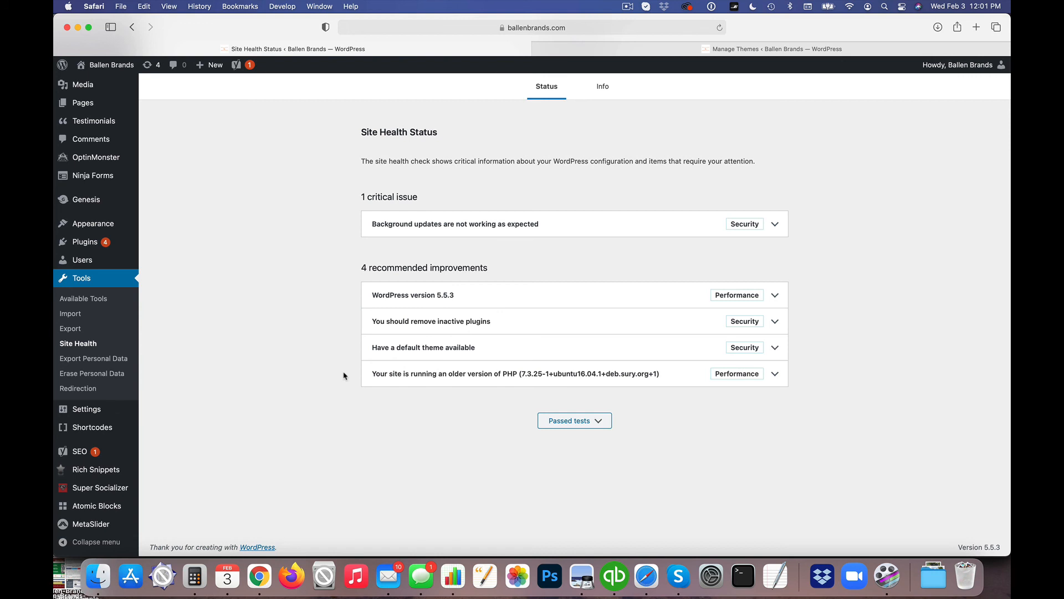
mouse_move(329, 369)
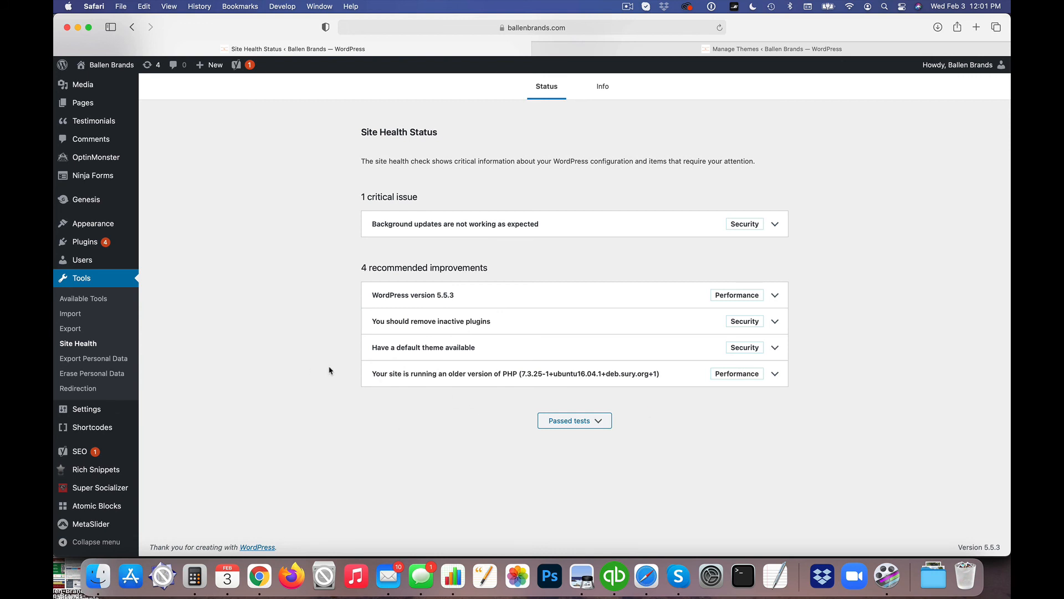
left_click(573, 420)
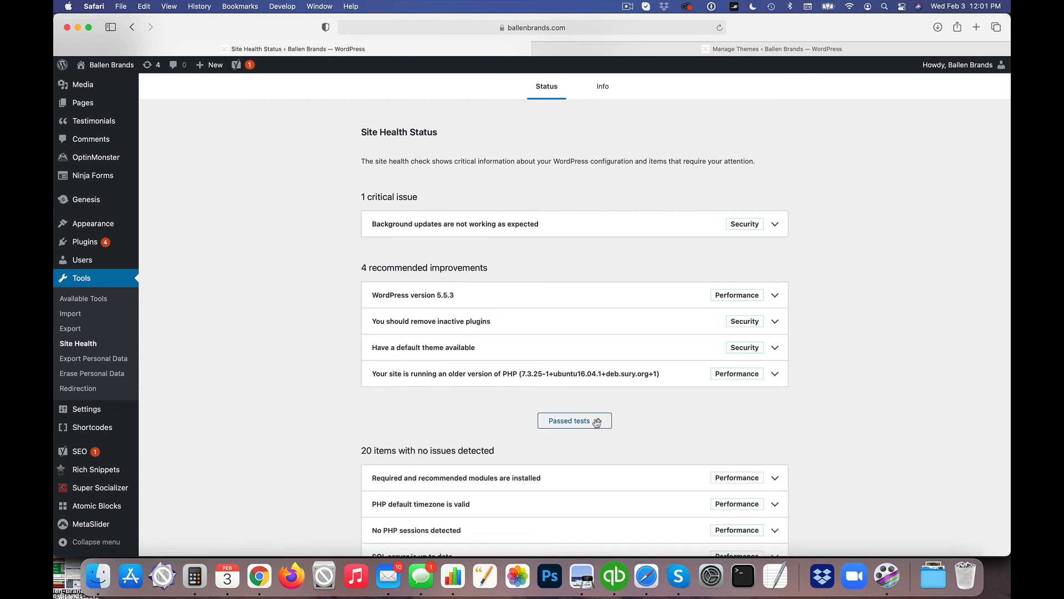
left_click(574, 420)
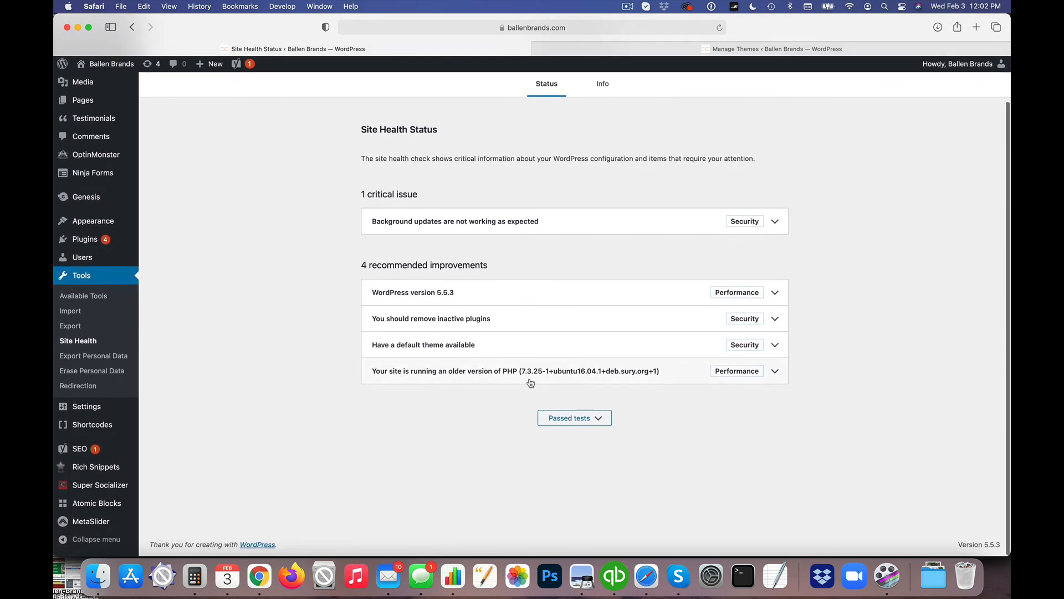
left_click(573, 418)
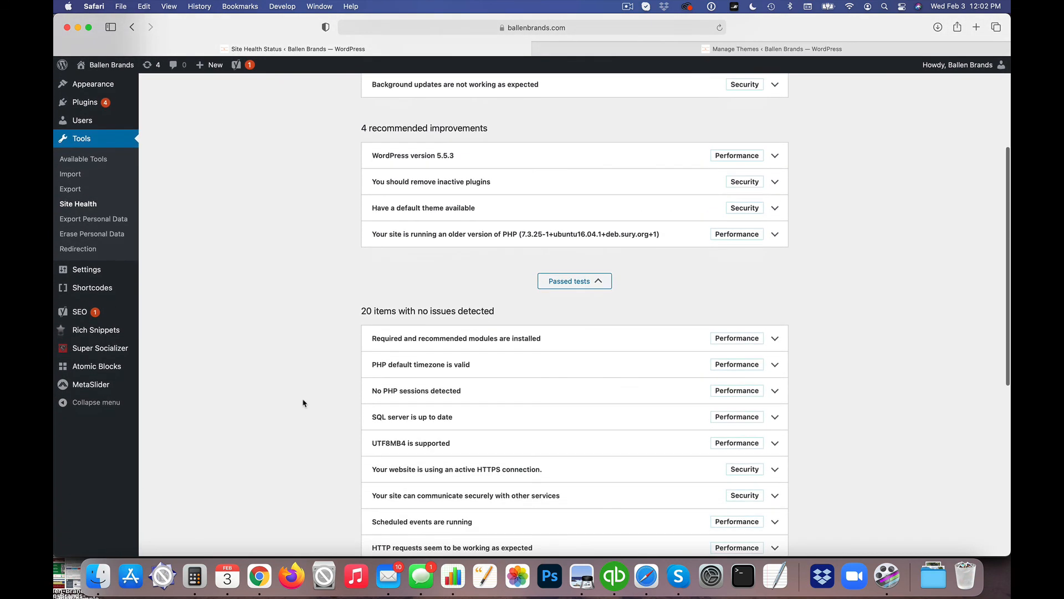
scroll("down", 3)
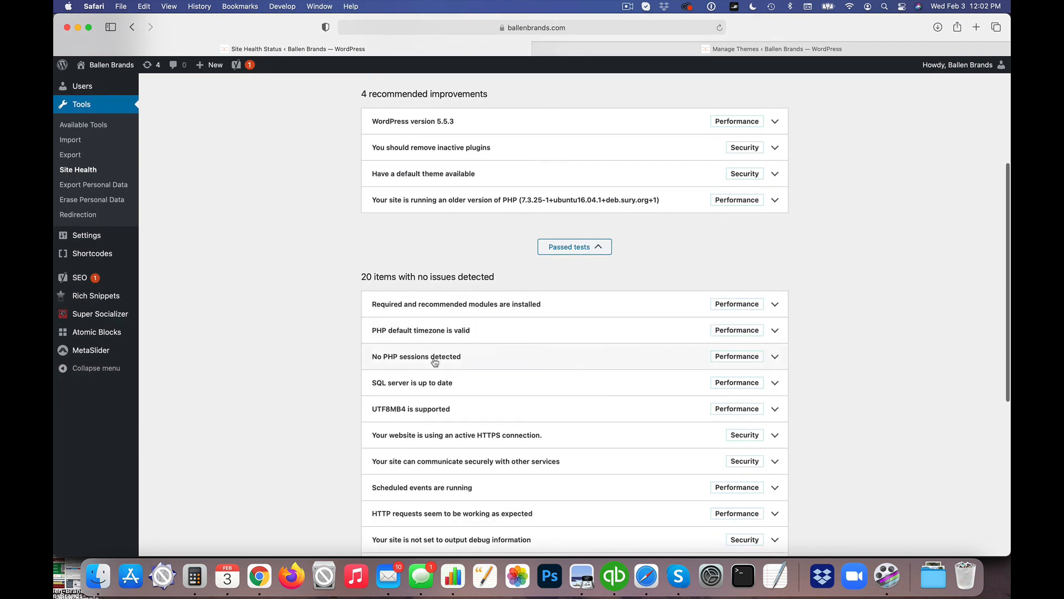
scroll("down", 3)
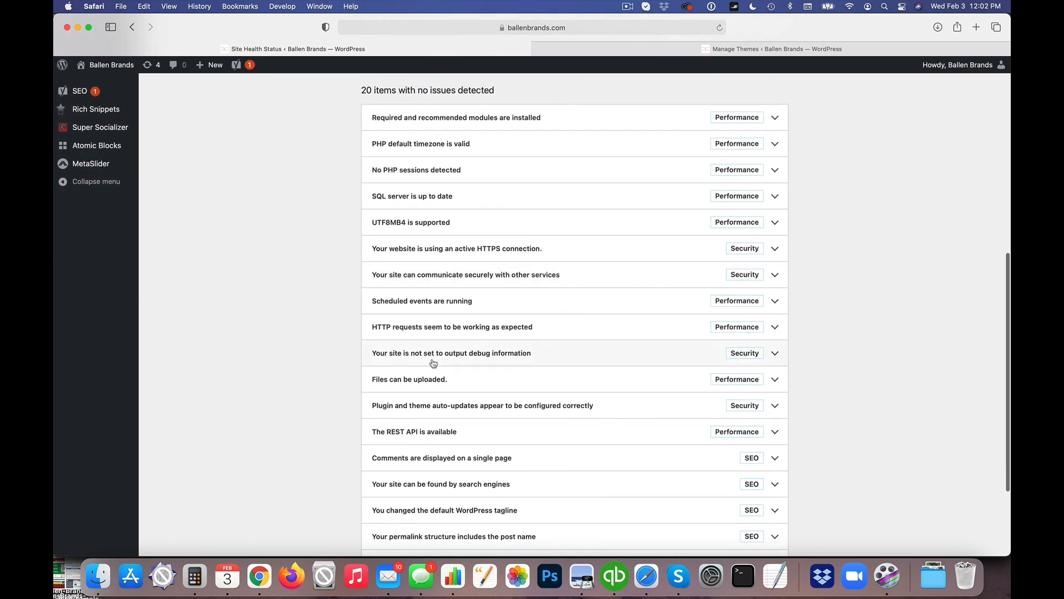
scroll("down", 3)
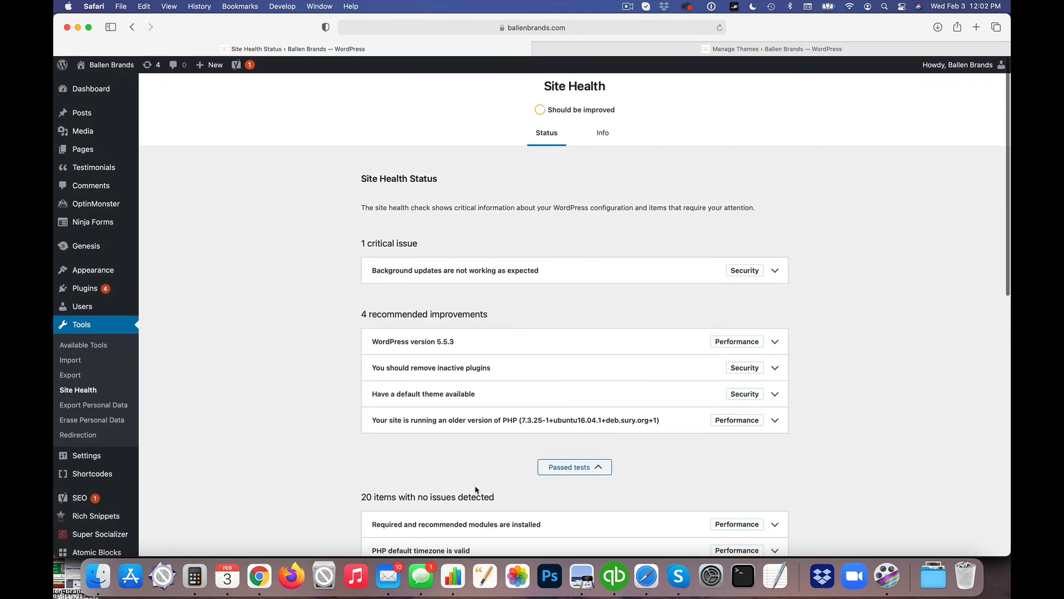
left_click(574, 467)
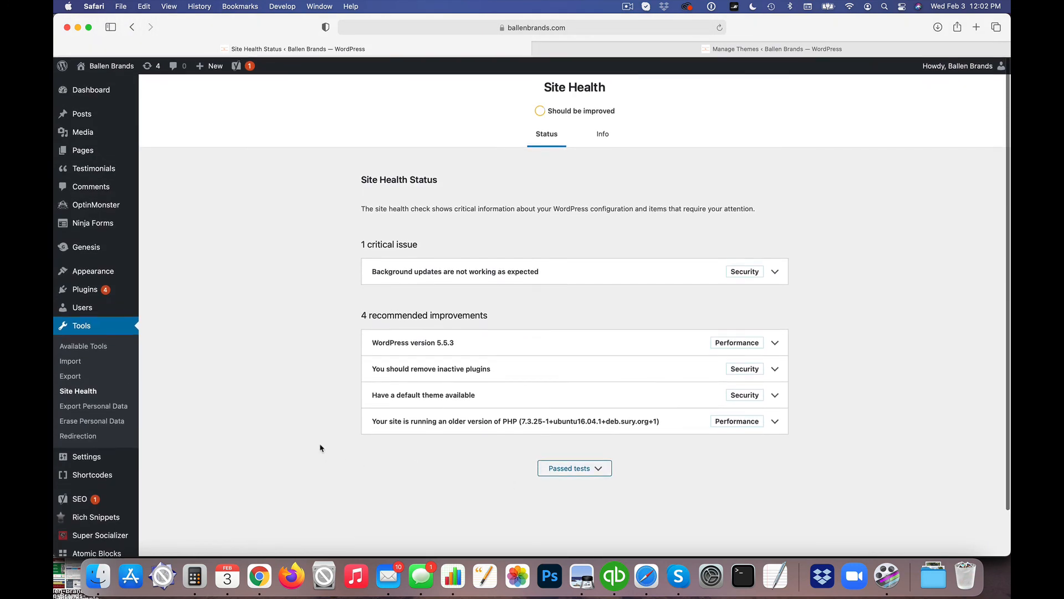